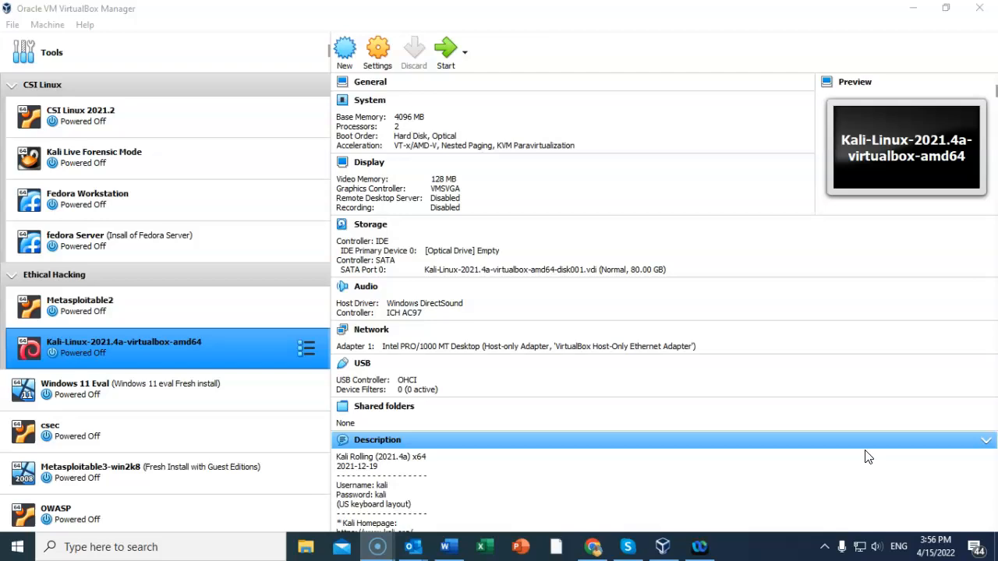
mouse_move(888, 450)
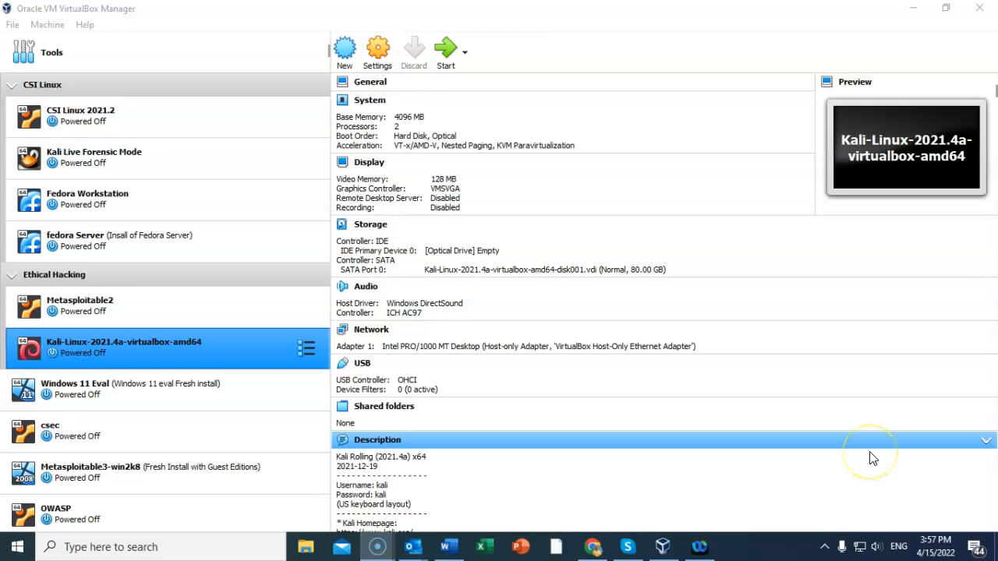
mouse_move(873, 459)
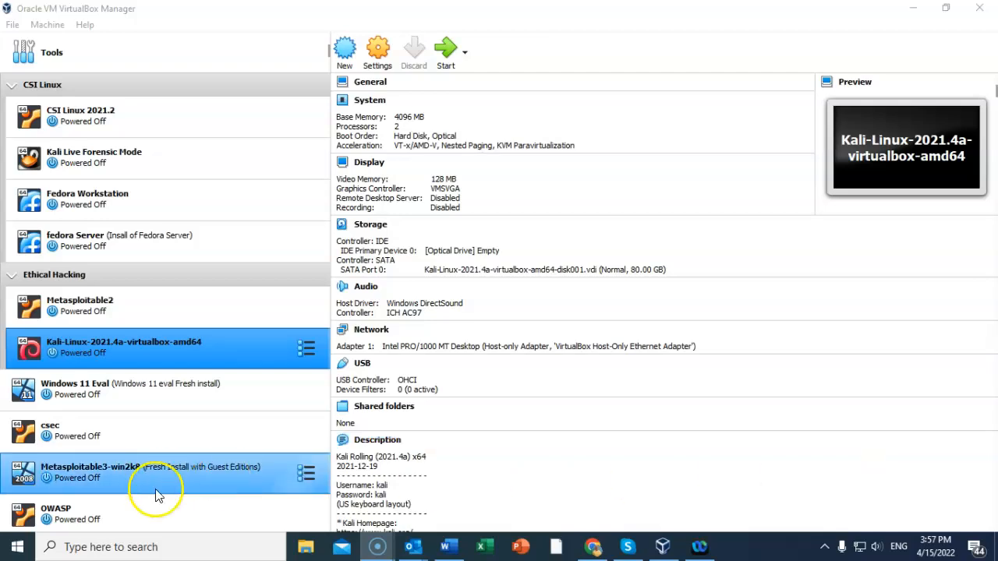
mouse_move(857, 463)
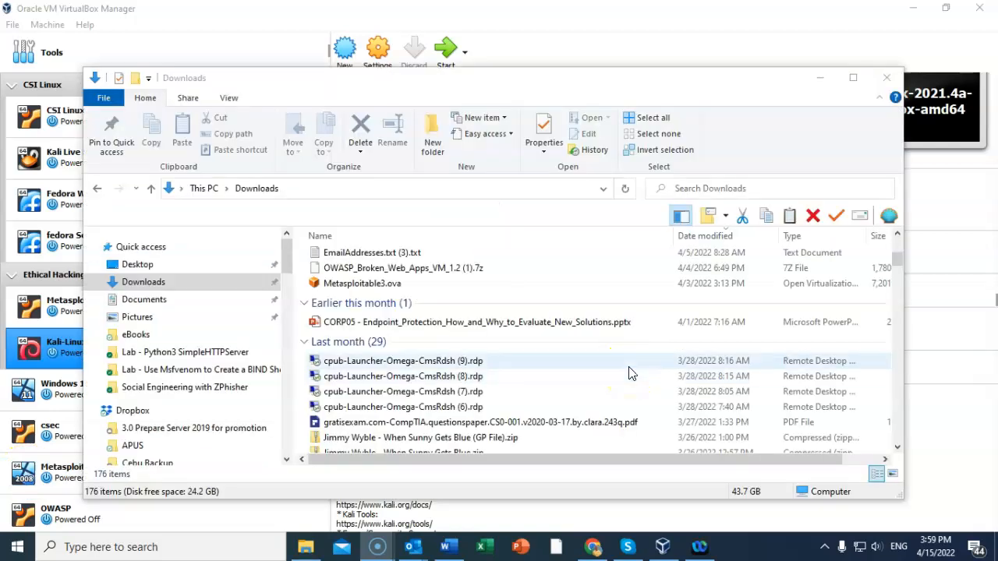
Step: Launch the import of Metasploitable3.ova from the Downloads folder
click(362, 284)
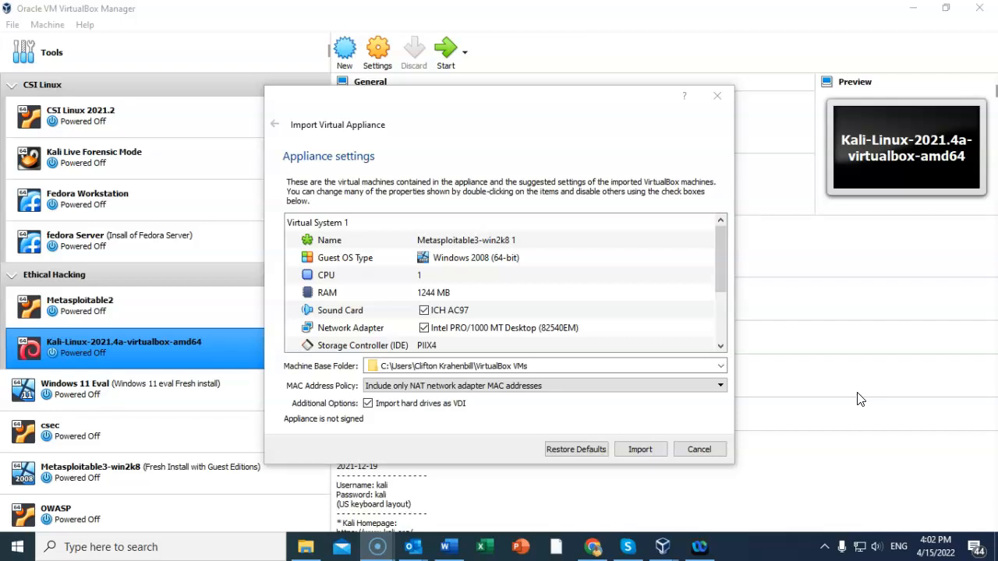
mouse_move(863, 396)
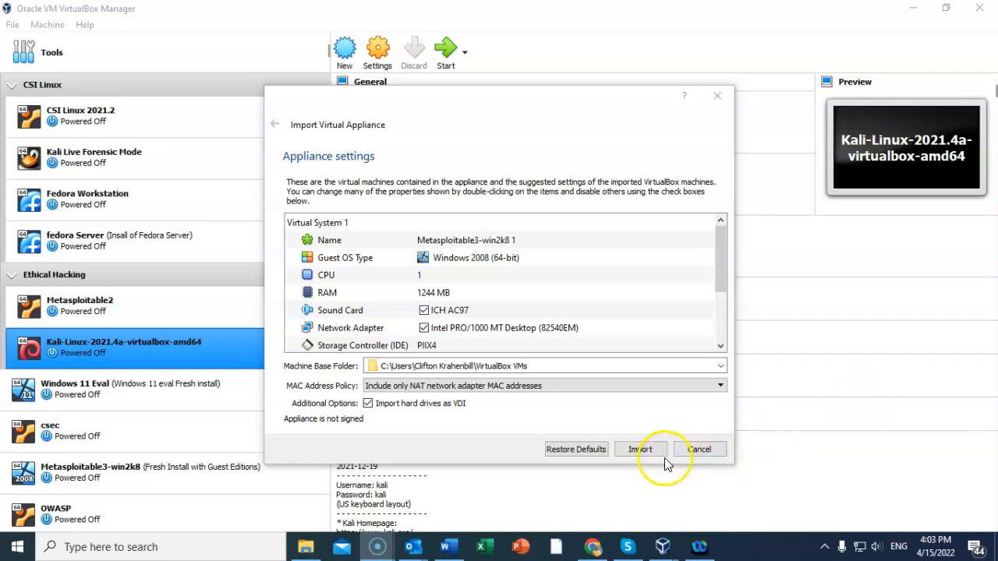
Step: Import the appliance with default settings as Metasploitable3-win2k8 1 (Windows 2008 64-bit, 1 CPU, 1244 MB)
click(639, 449)
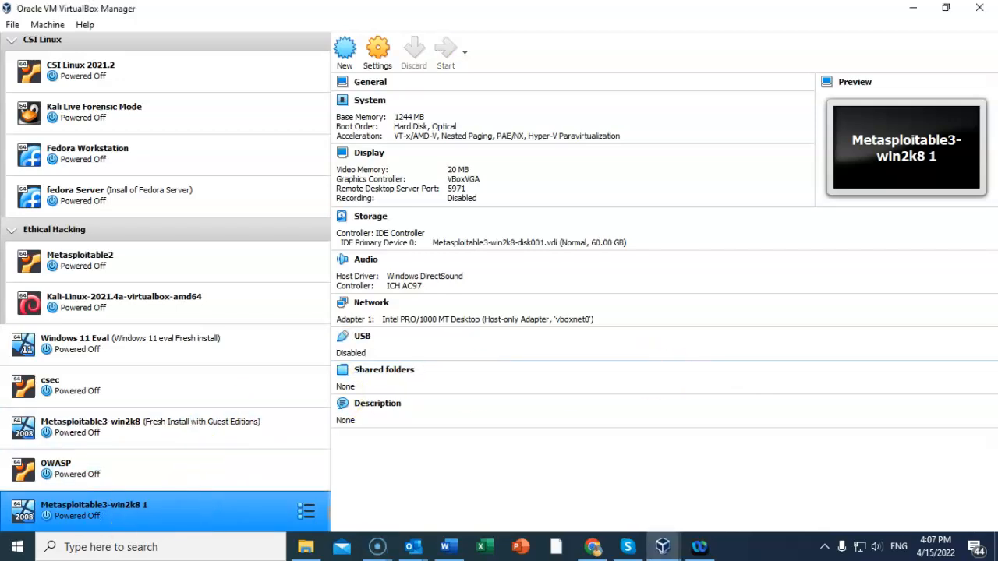
Step: Start the VM and, from the missing-adapter error, attach its adapter to NAT Network
click(446, 47)
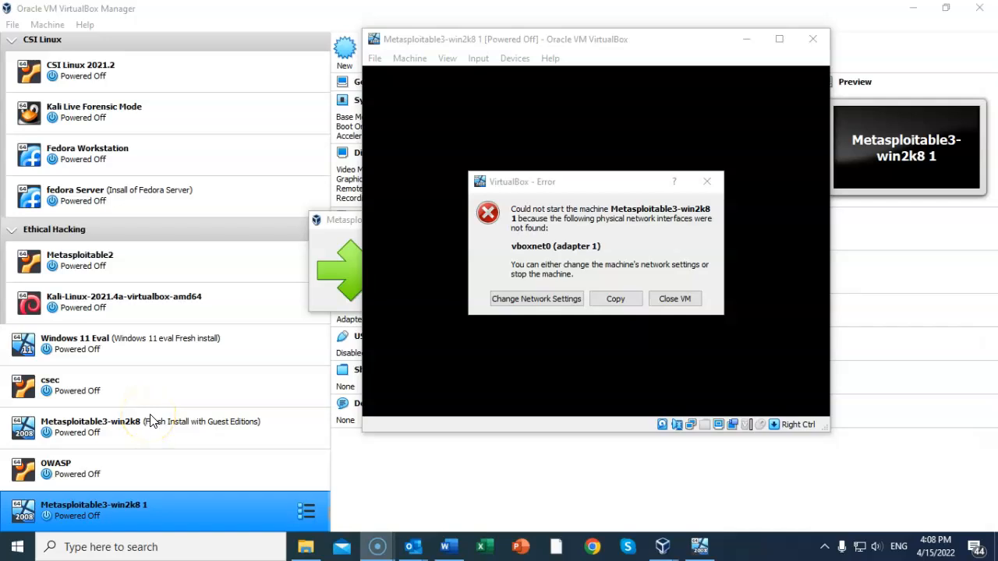
mouse_move(156, 418)
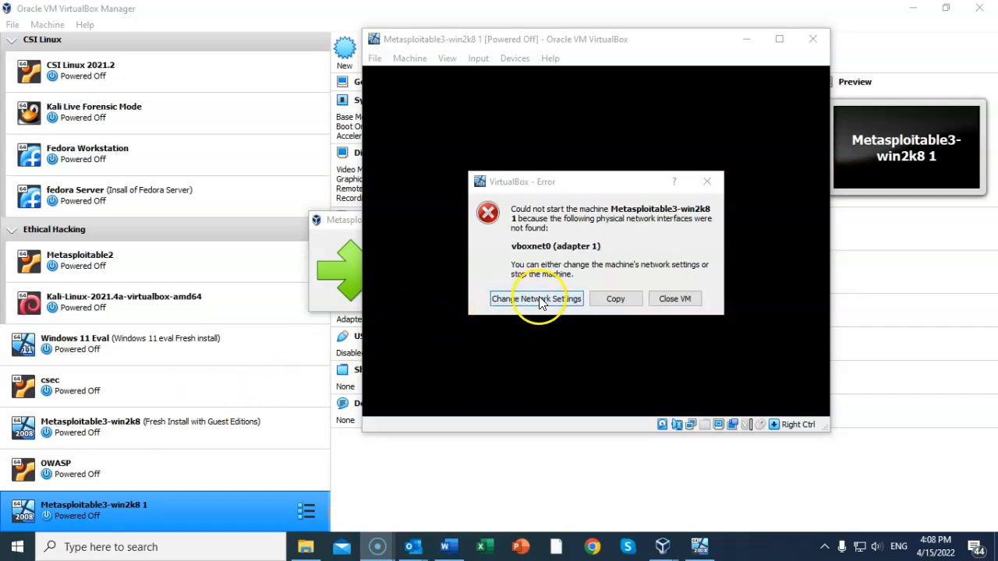
click(536, 299)
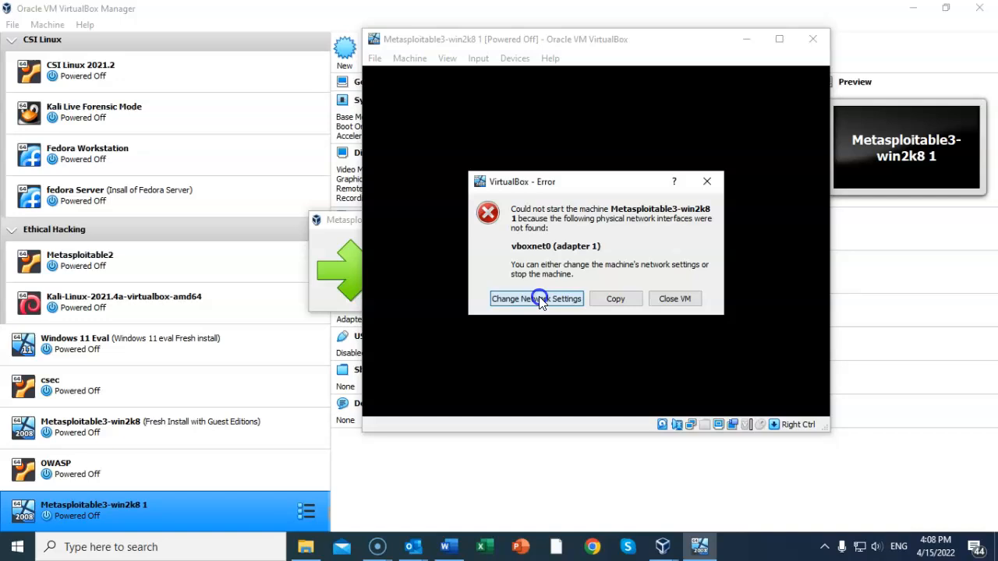
click(536, 299)
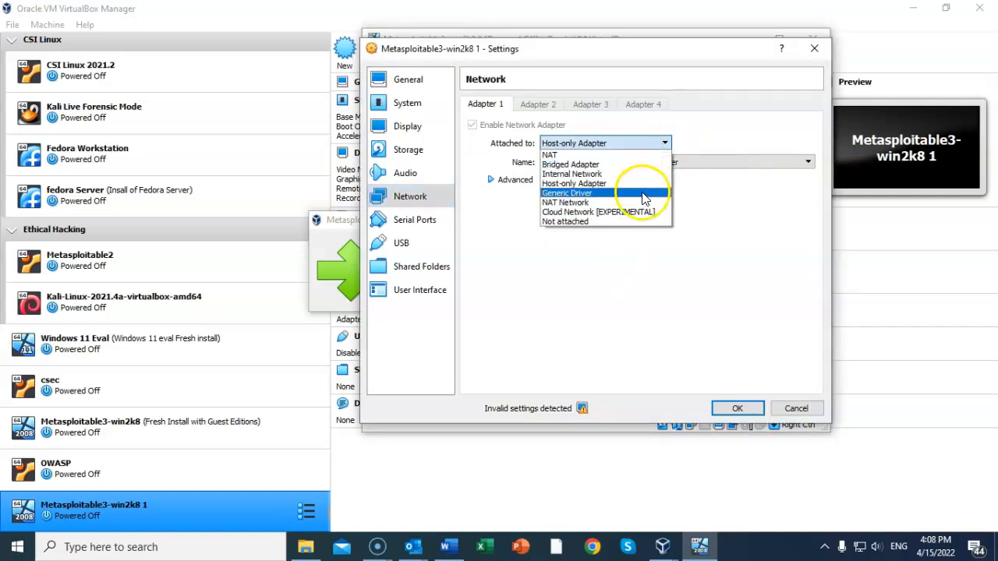
mouse_move(585, 202)
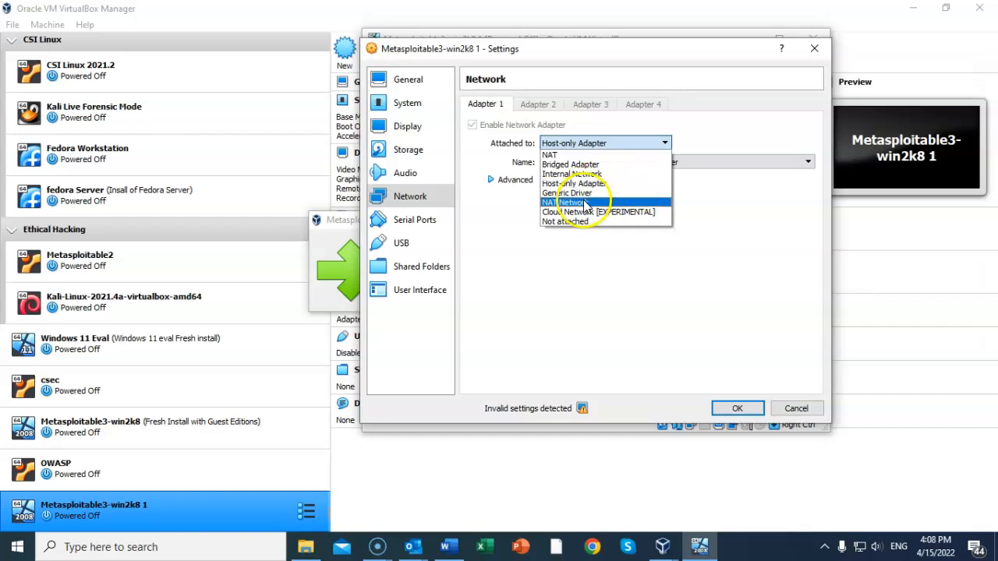
click(562, 203)
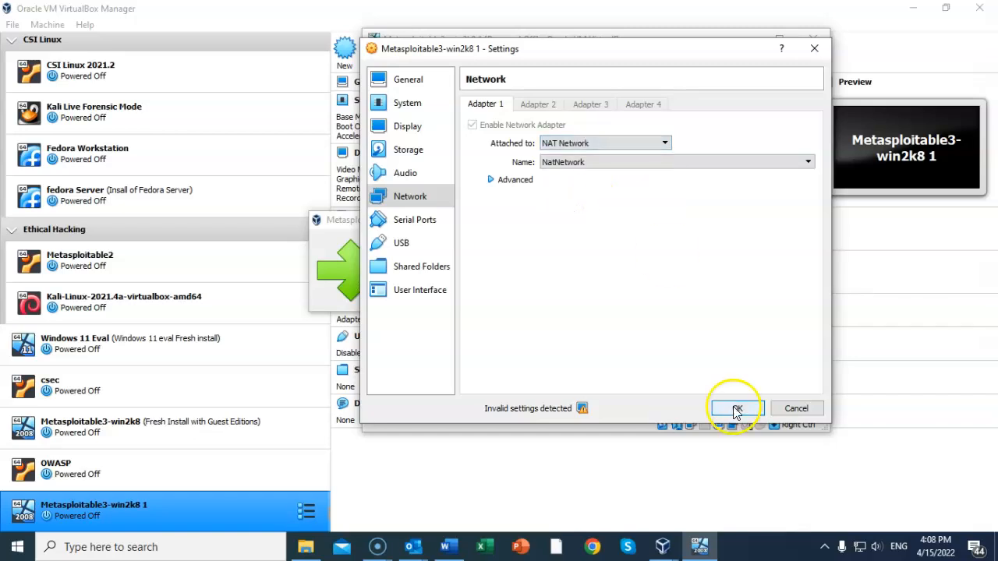
click(737, 408)
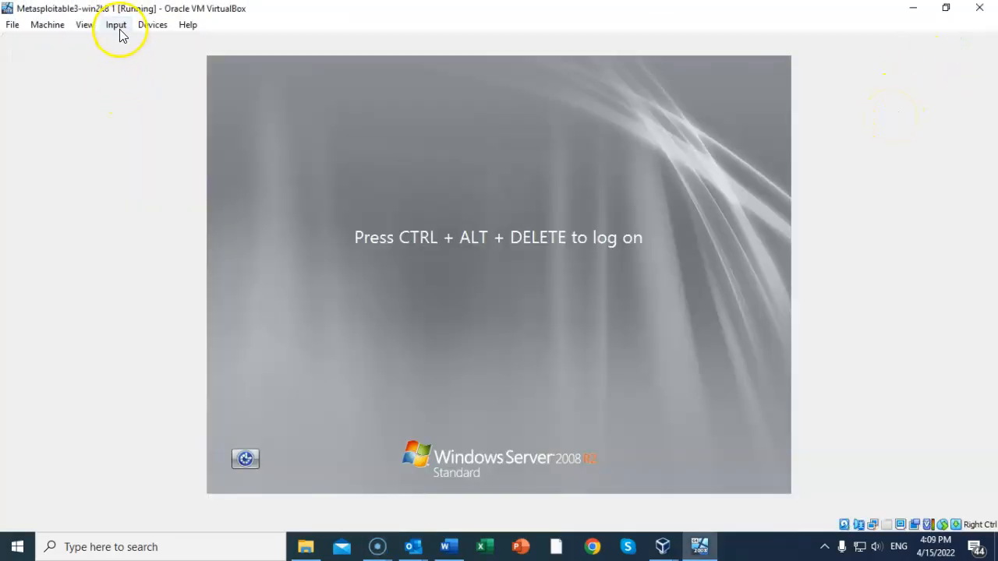
click(116, 25)
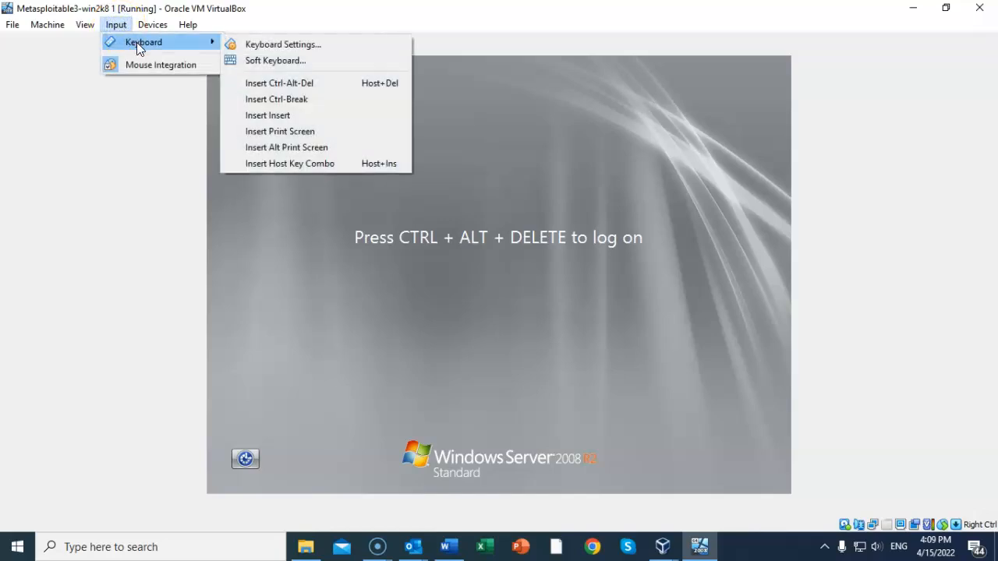
mouse_move(279, 87)
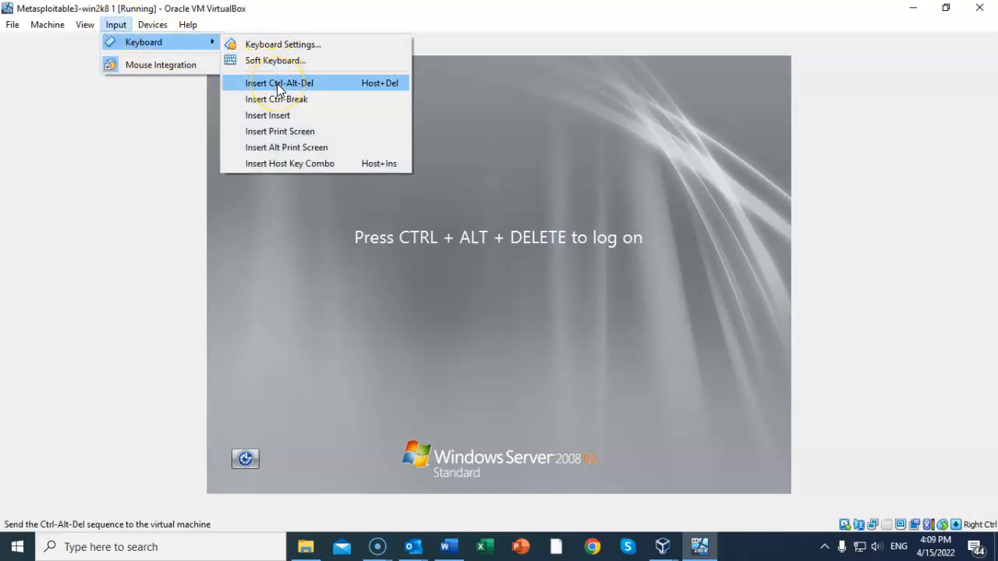
click(279, 82)
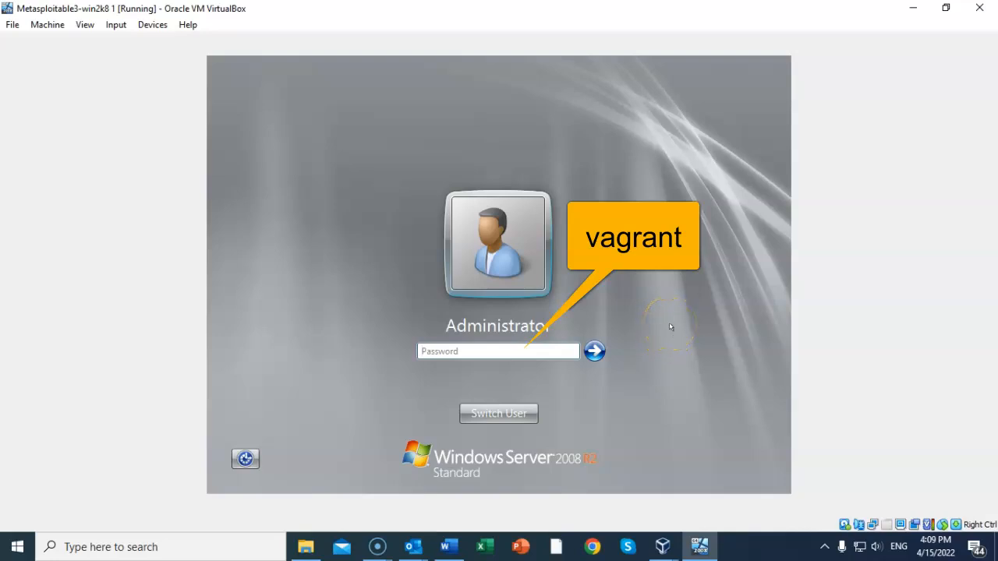
text(vagrant)
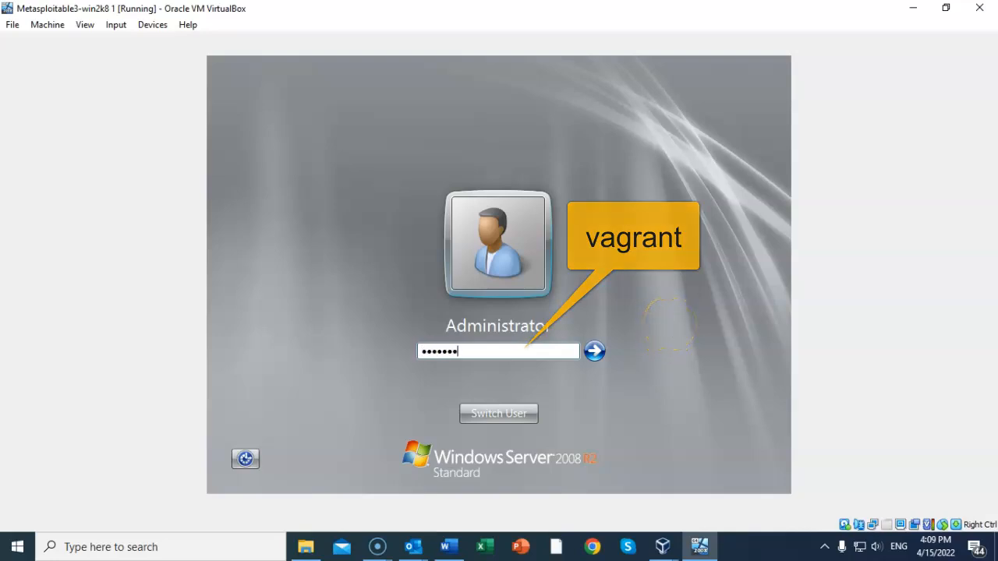
click(596, 351)
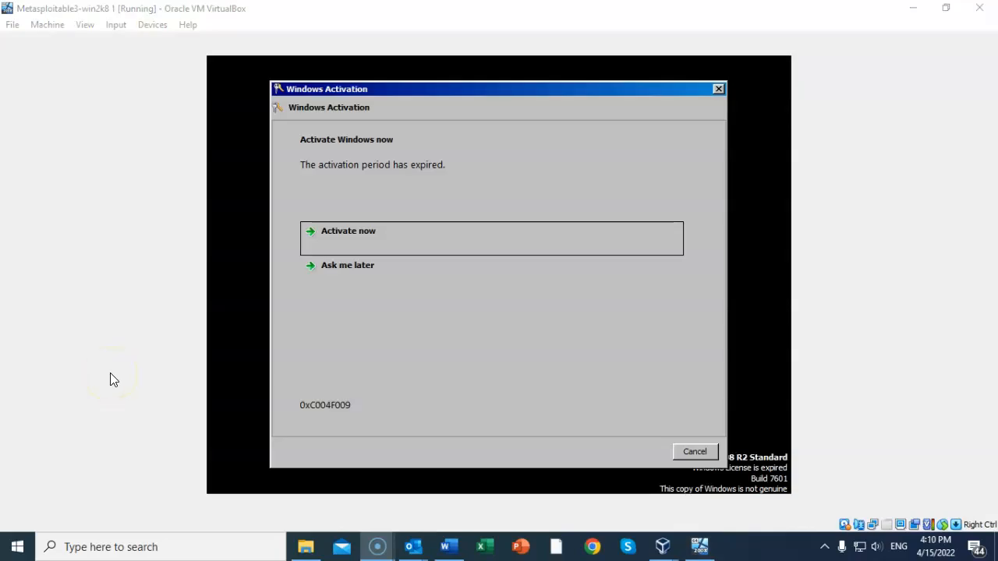
mouse_move(117, 370)
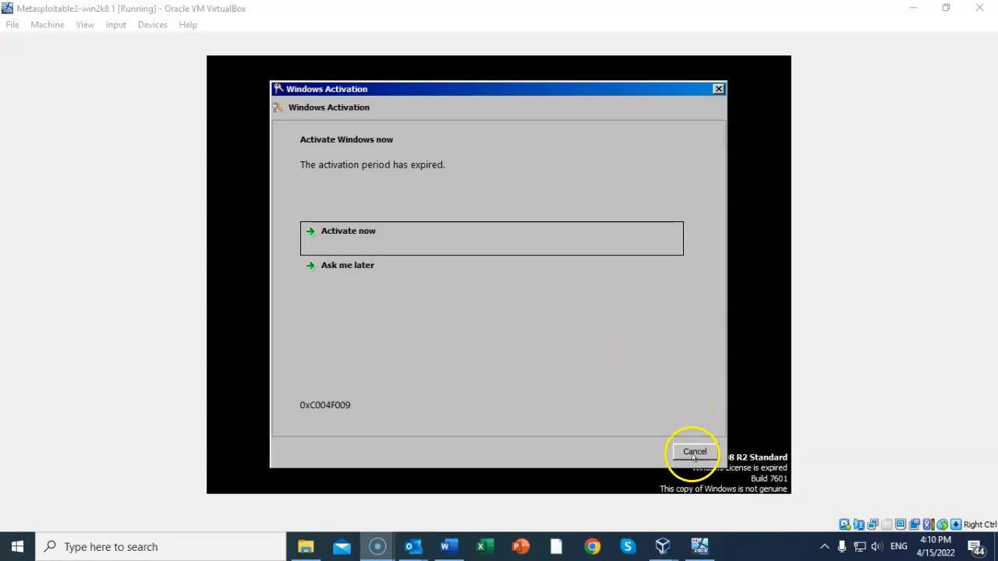
Step: Cancel the Windows Activation notice and choose Restart Later to reach the desktop
click(694, 452)
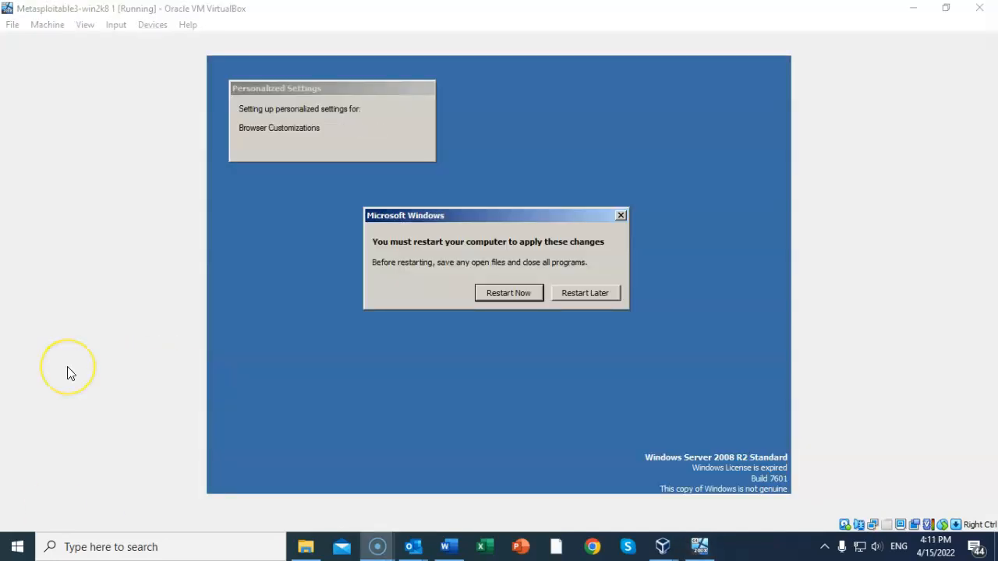
mouse_move(70, 371)
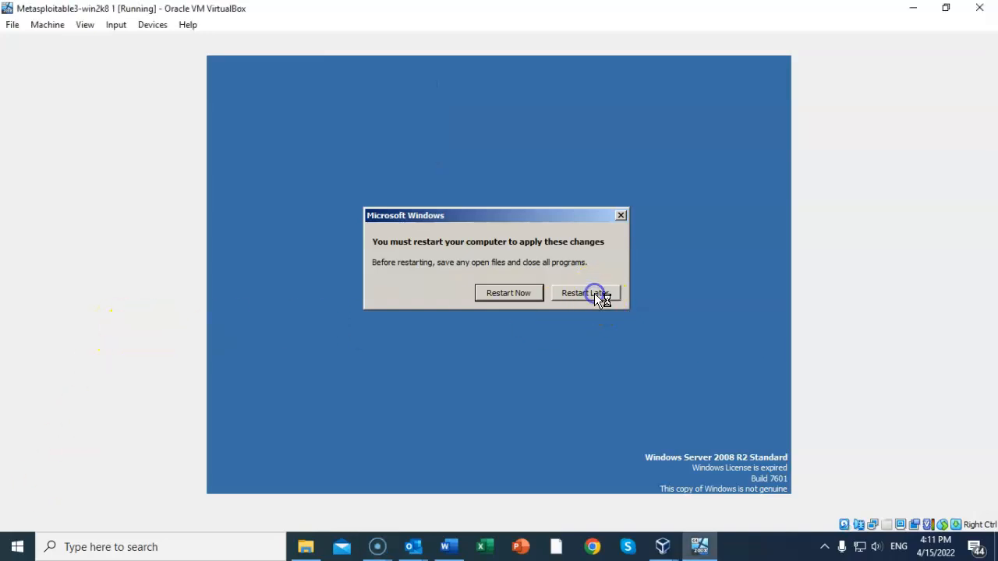
click(586, 293)
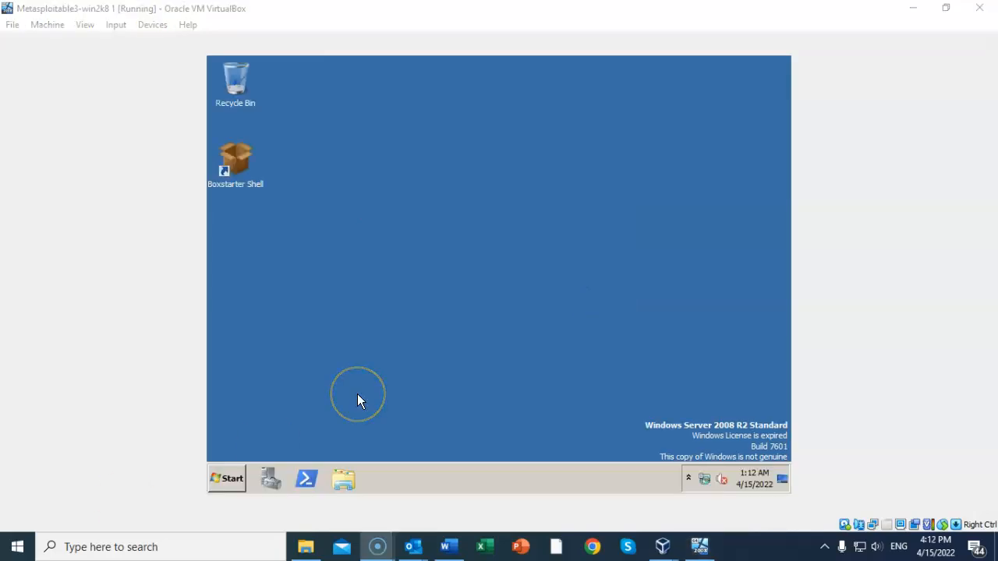
click(226, 477)
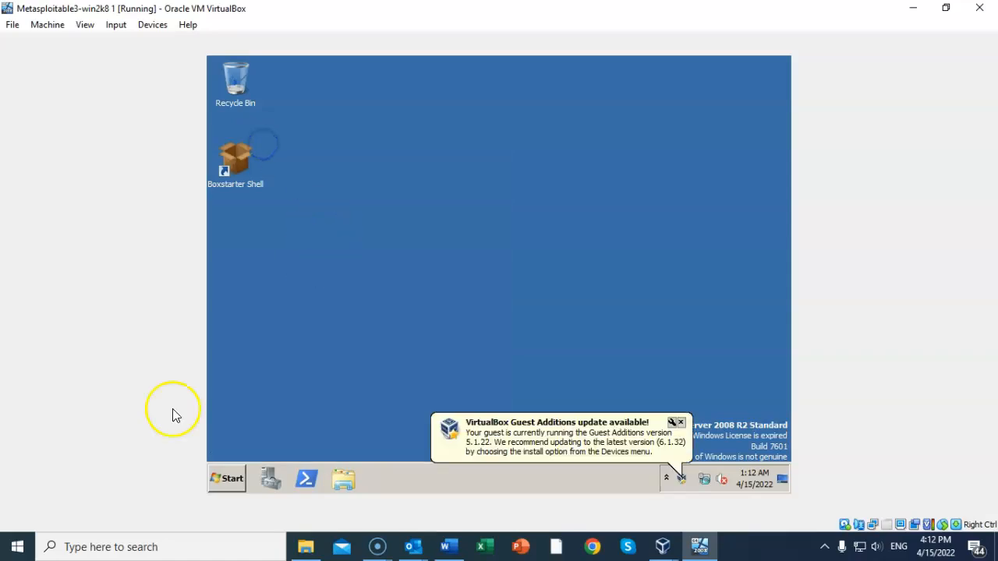
Step: Run slmgr /rearm in the guest's Command Prompt and acknowledge the success message
text(slmgr /rearm)
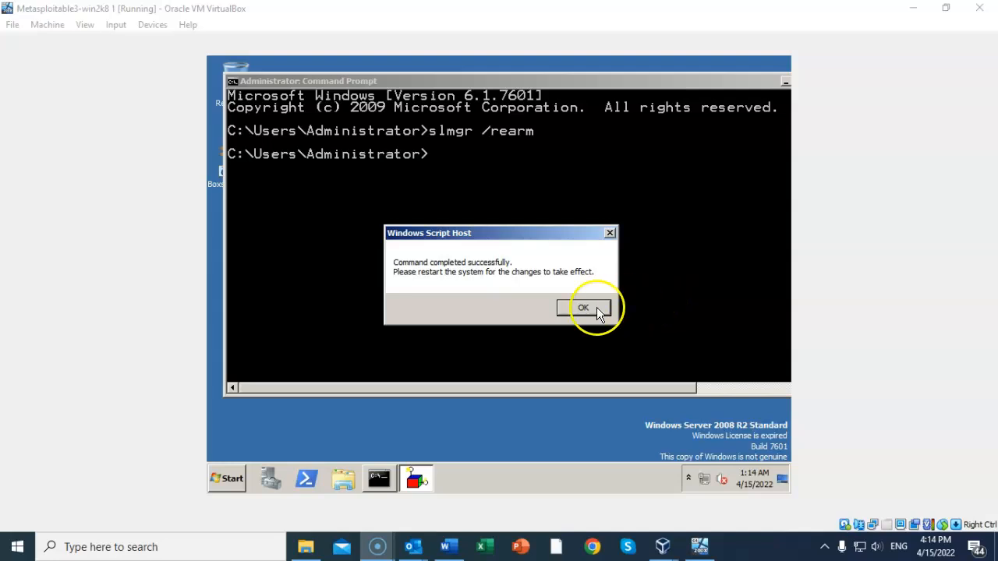
click(583, 308)
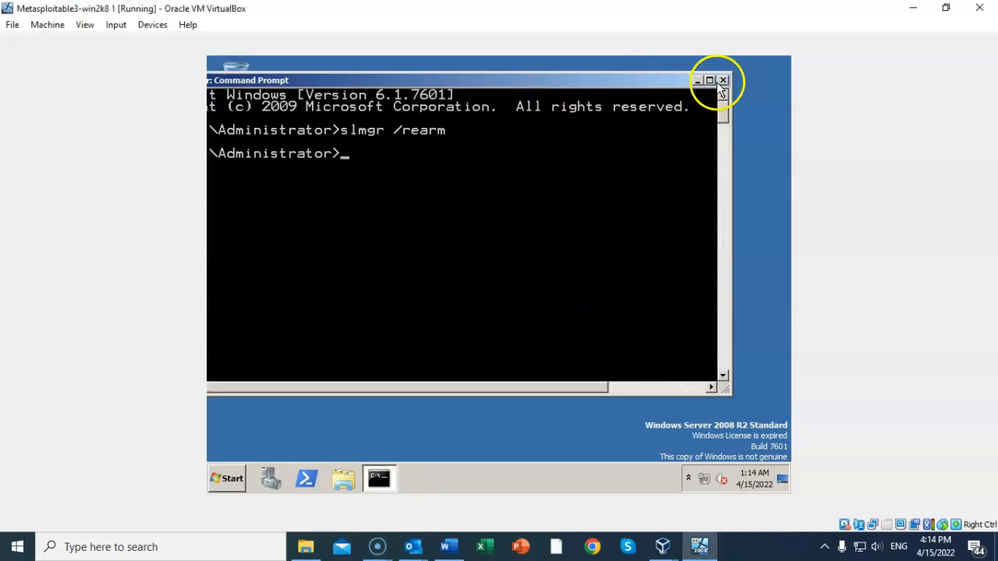
Step: Shut down the guest via Start > Shut down with comment 'vvv' in Shutdown Event Tracker
click(226, 477)
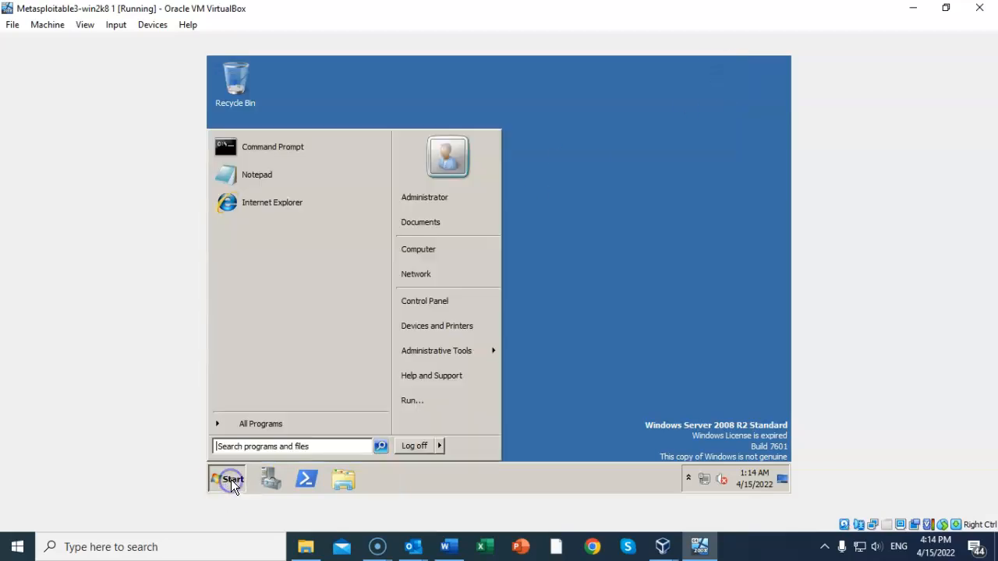
click(442, 446)
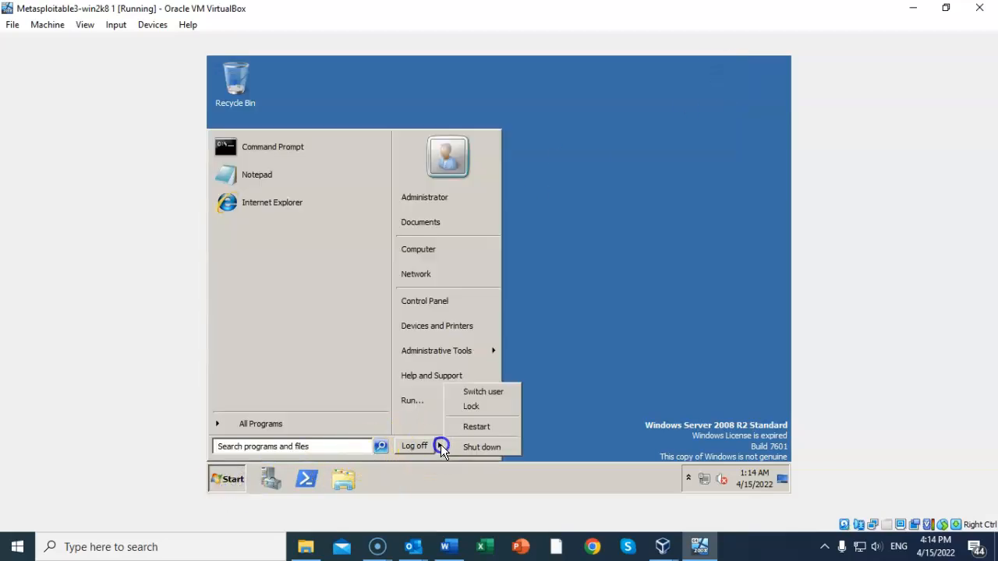
mouse_move(480, 446)
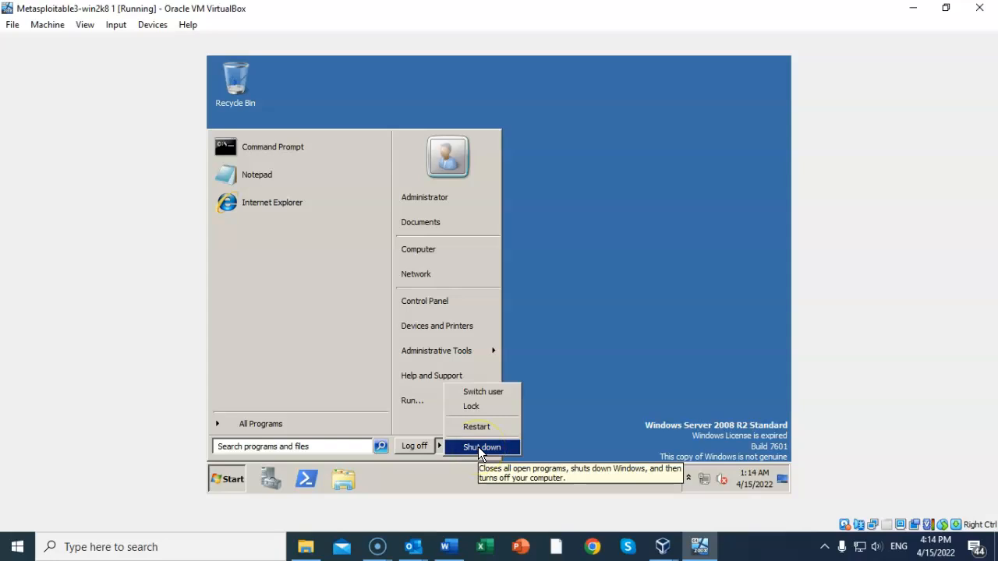
click(480, 446)
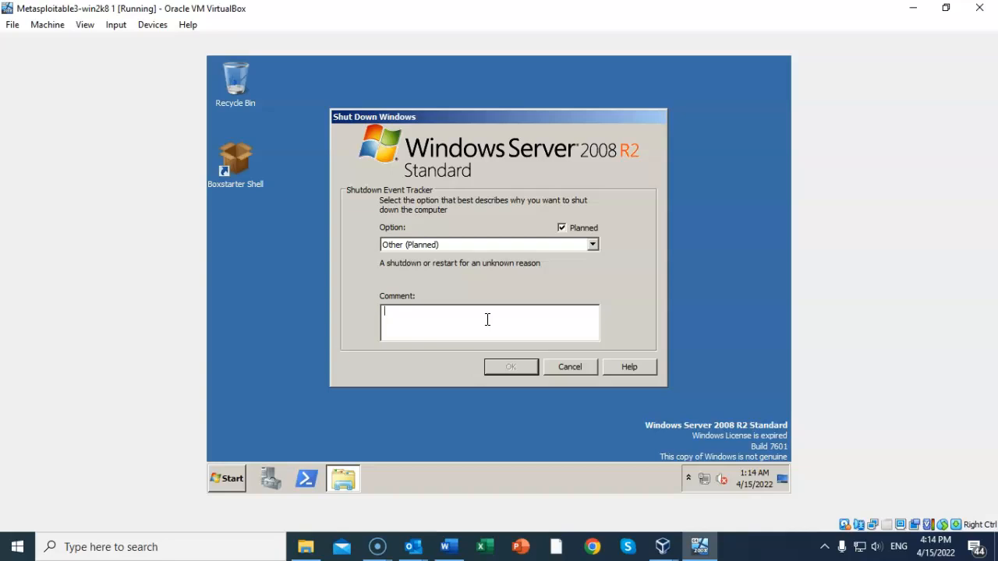
text(vvv)
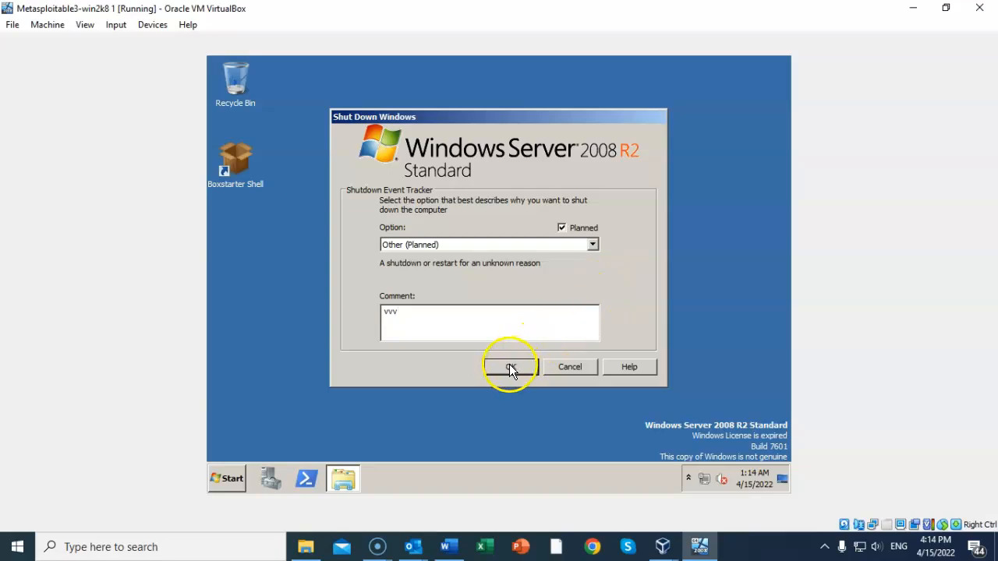
click(510, 366)
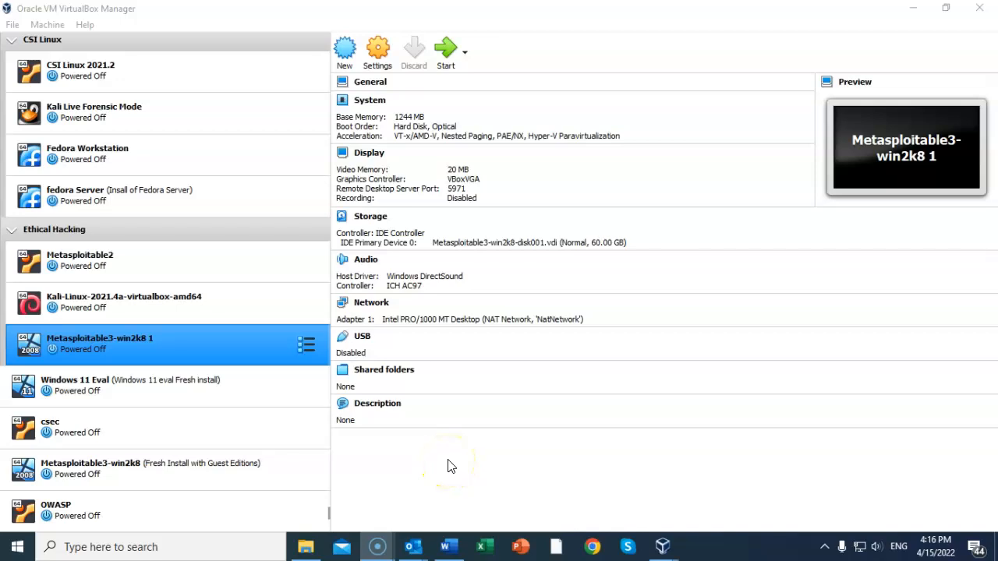
mouse_move(195, 343)
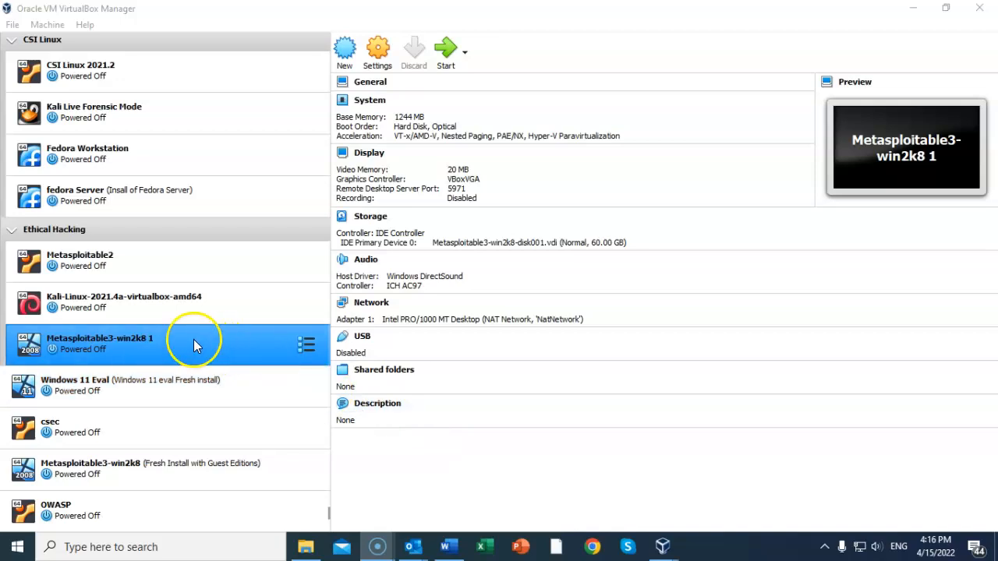
Step: In the VM's Storage settings, add an optical drive to the IDE controller, left empty
right_click(195, 343)
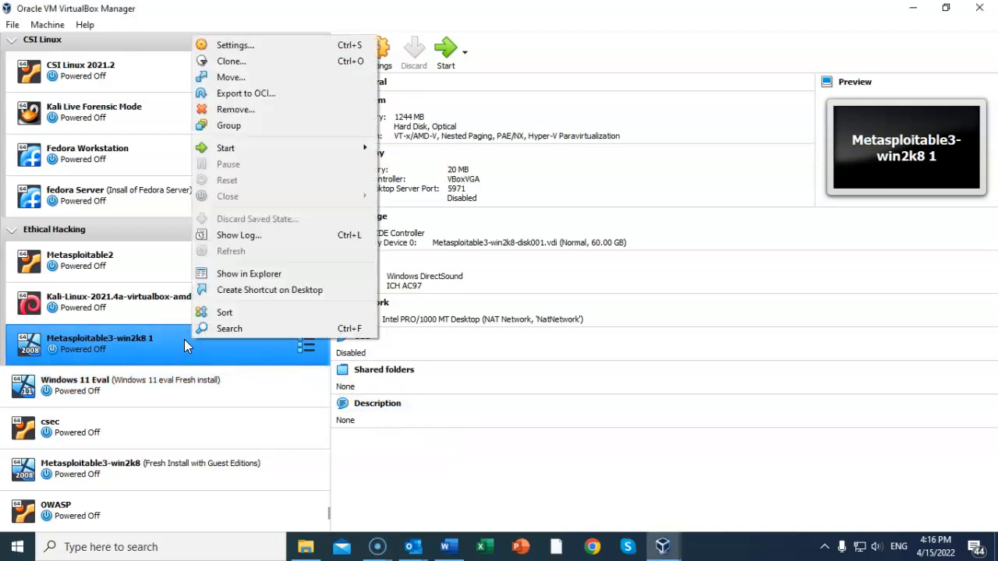
mouse_move(228, 251)
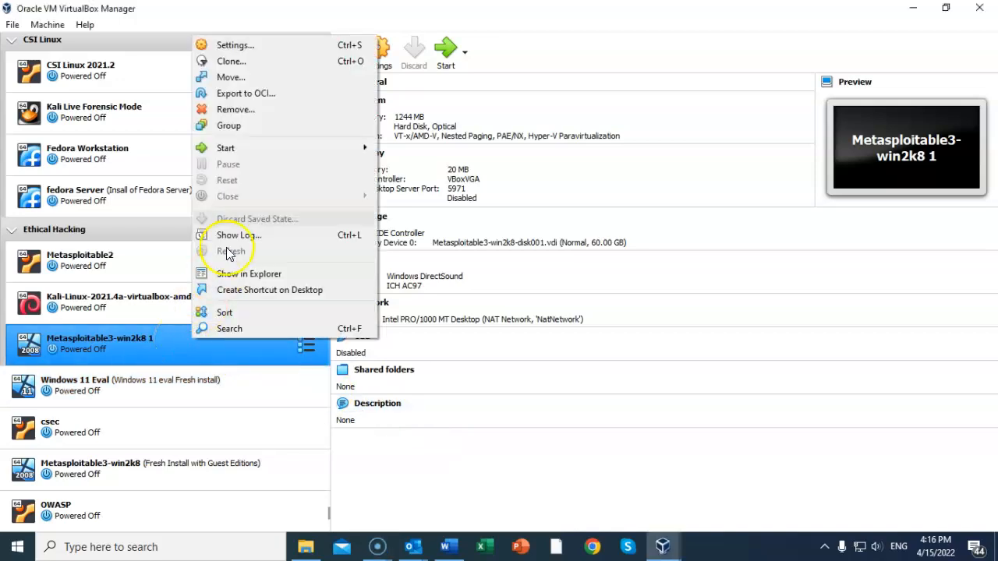
click(234, 44)
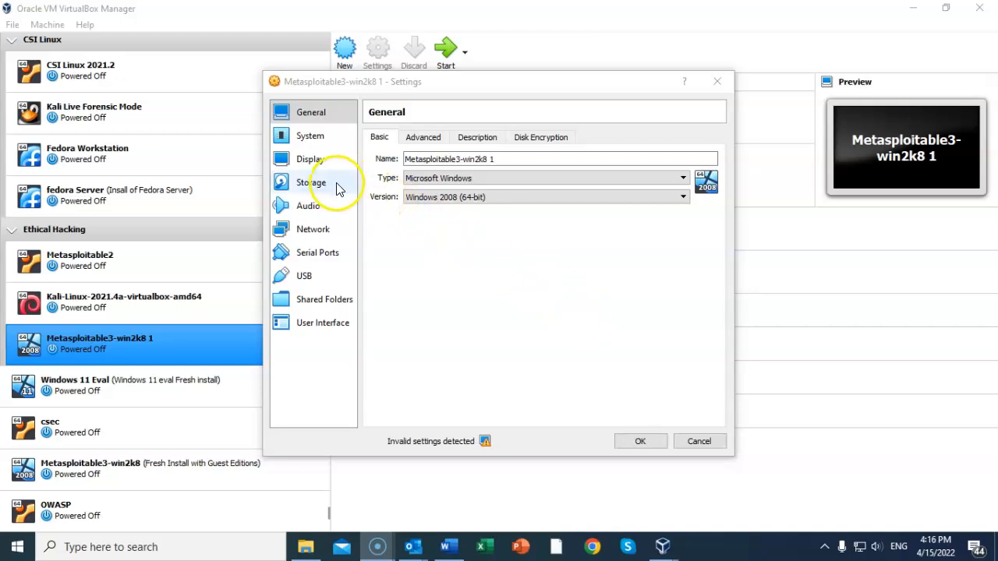
click(310, 180)
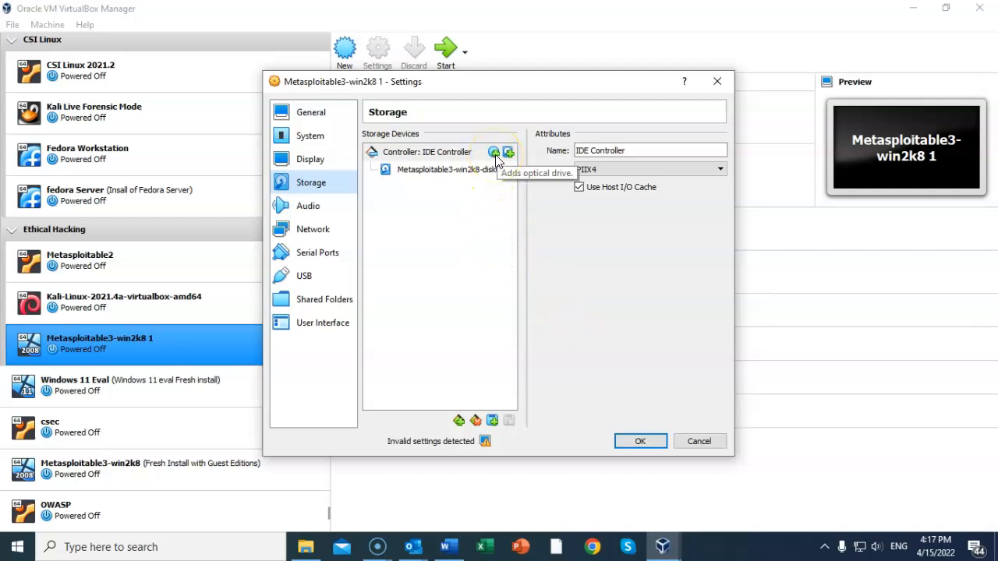
click(492, 151)
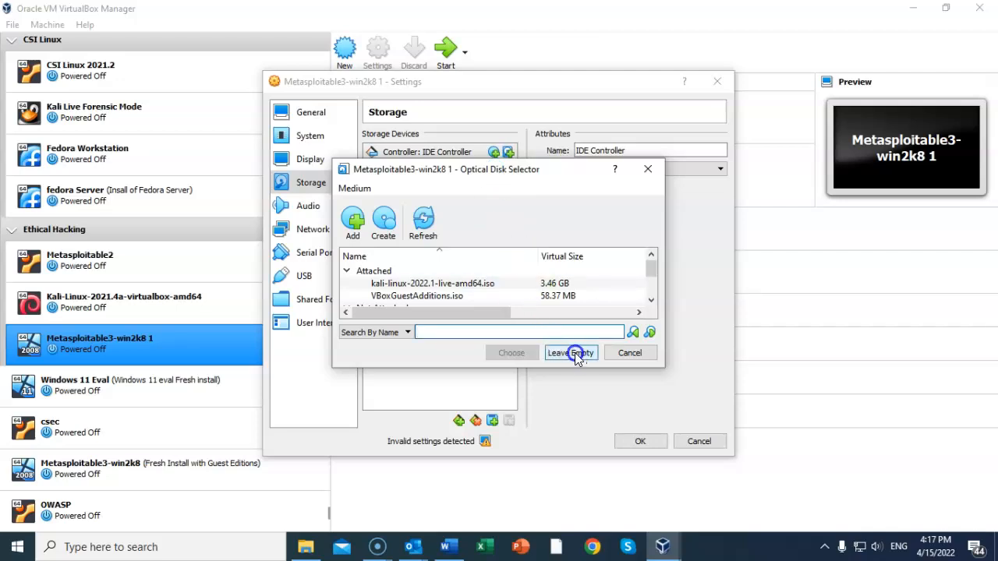
click(570, 353)
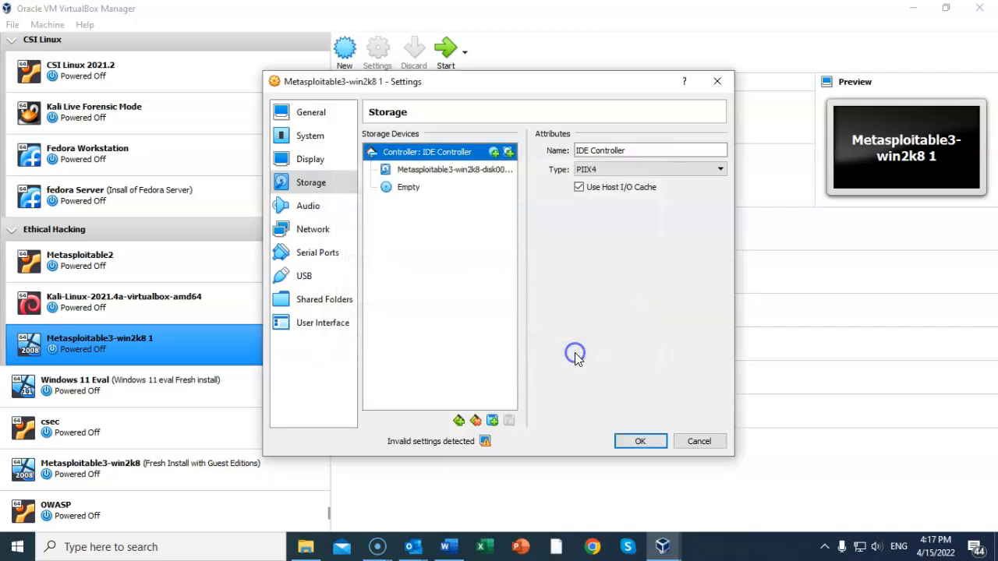
mouse_move(638, 309)
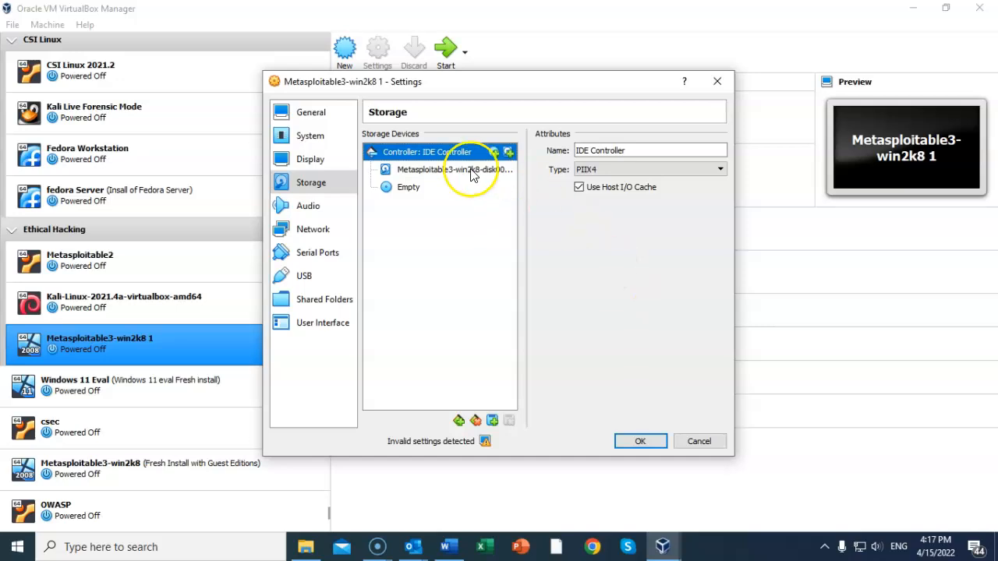
click(310, 159)
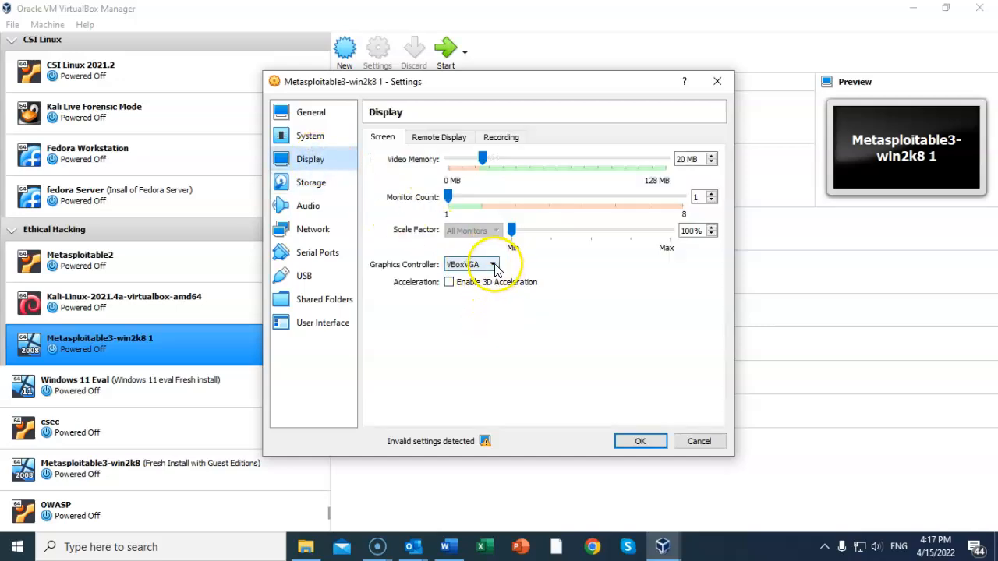
Step: Set the Graphics Controller to VBoxSVGA and save the machine settings
click(492, 265)
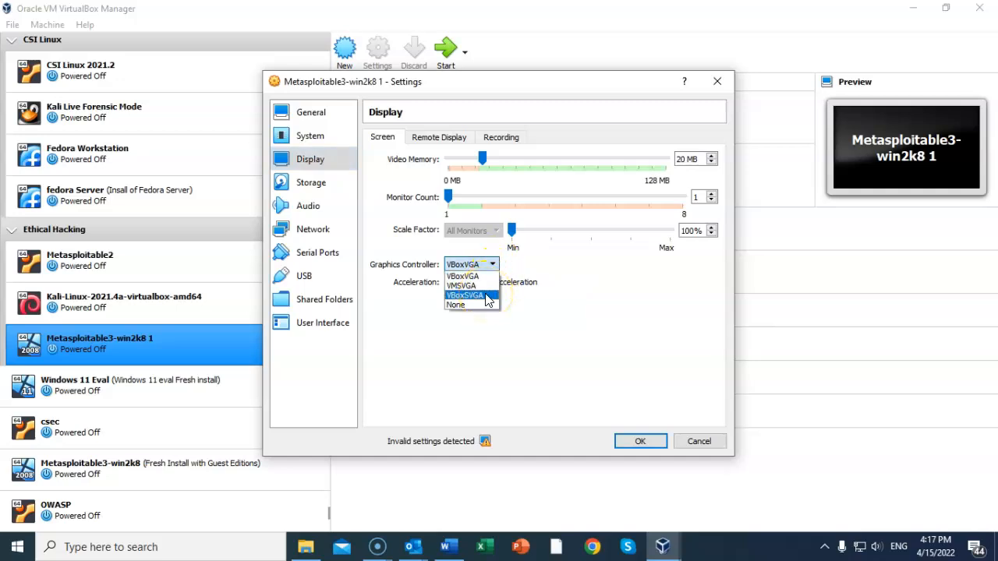
click(466, 296)
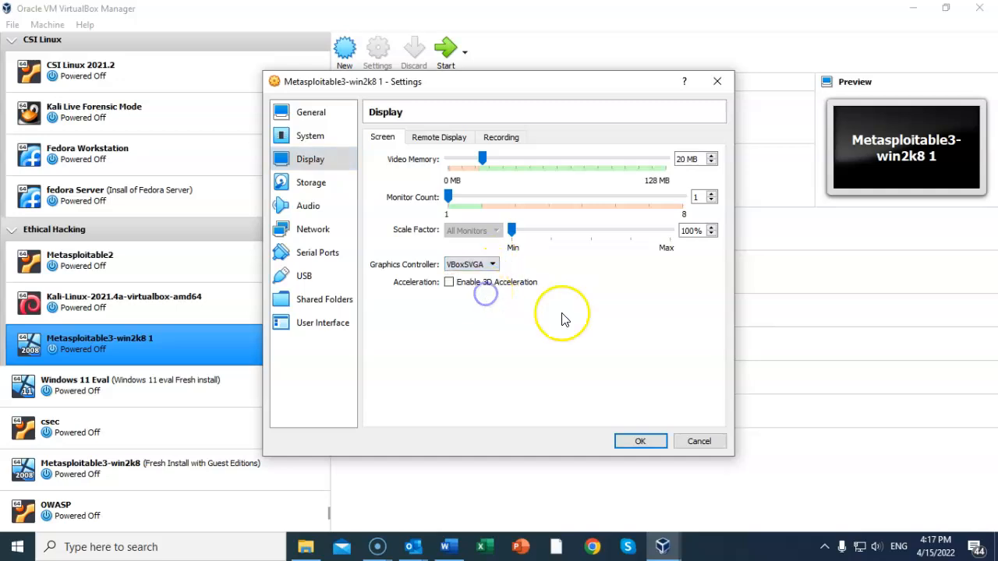
click(639, 441)
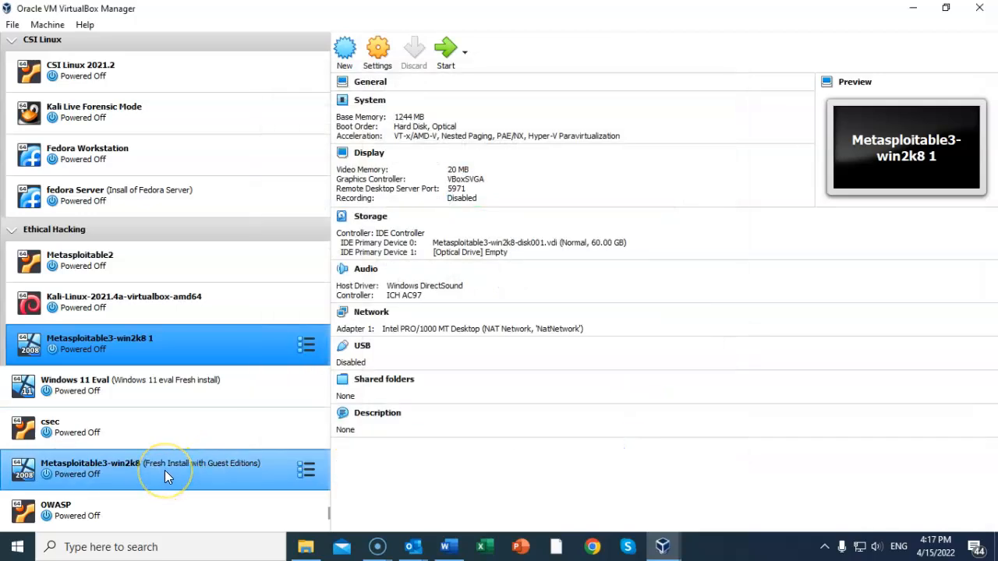
mouse_move(169, 477)
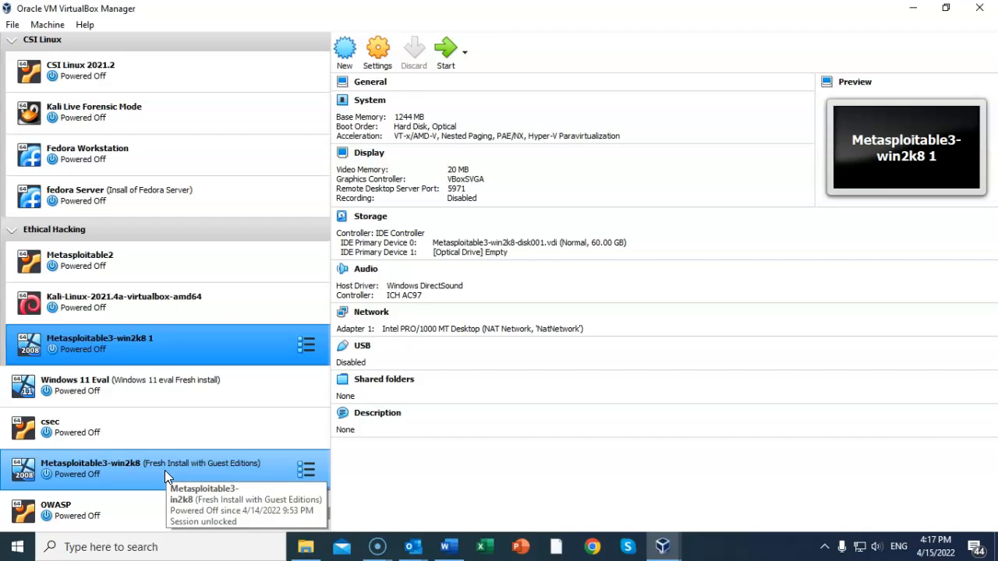
Step: Start the Fresh Install with Guest Editions VM, send Ctrl-Alt-Del and log on as Administrator
double_click(90, 468)
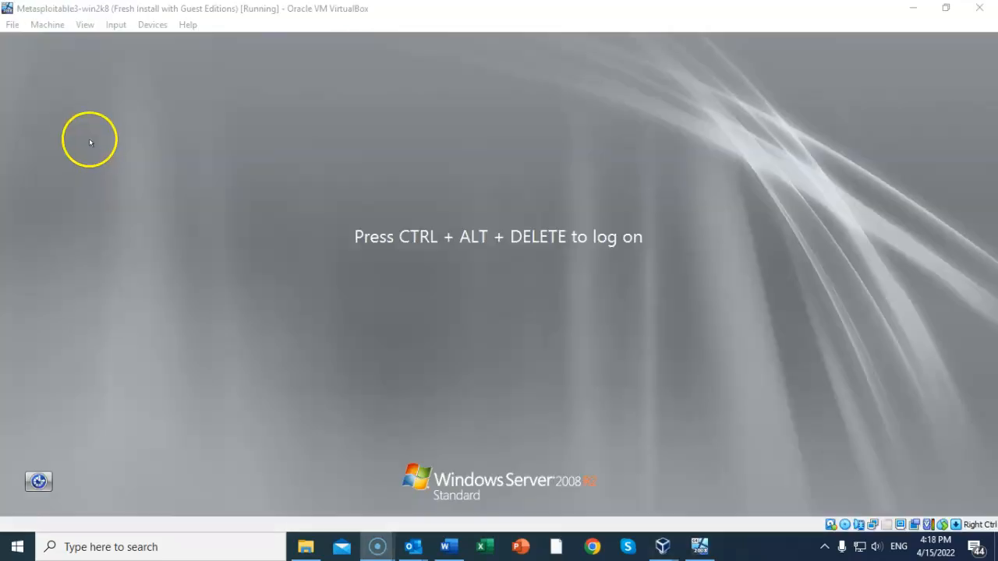
click(115, 25)
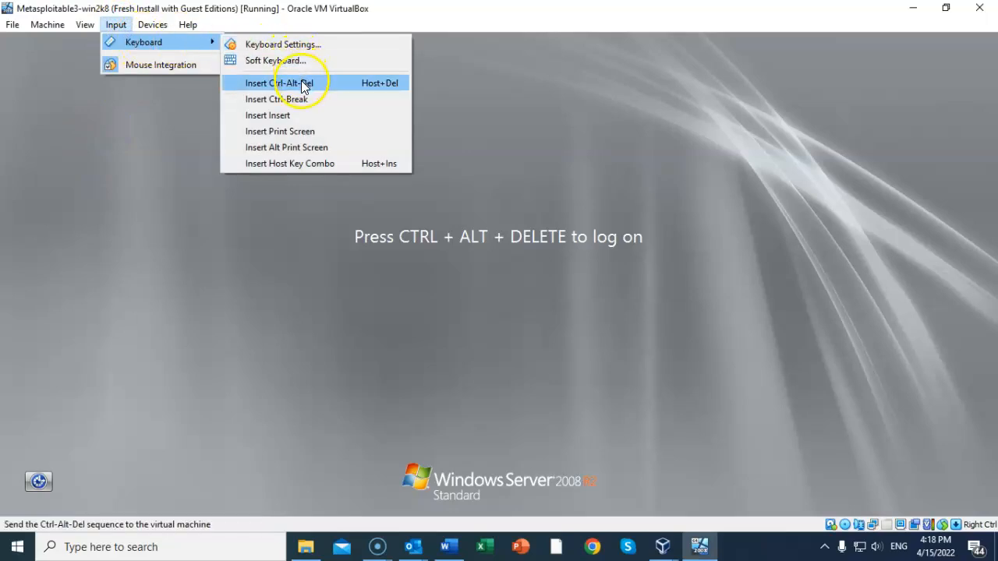
click(296, 83)
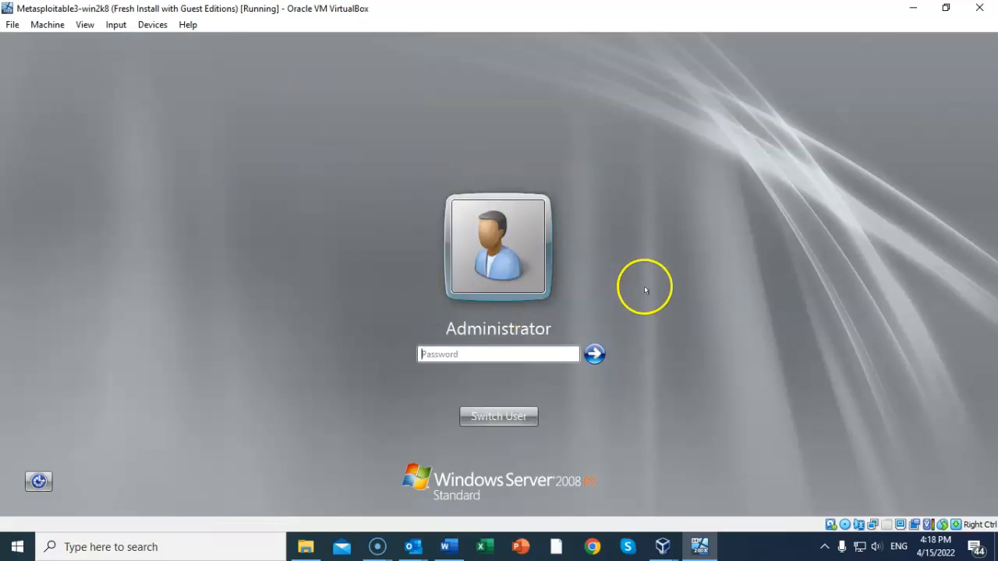
mouse_move(645, 290)
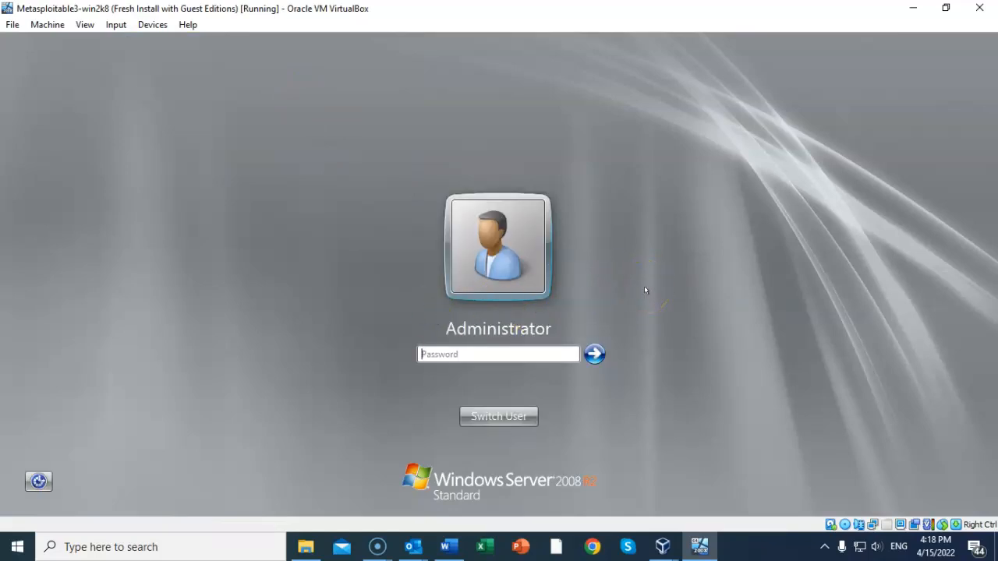
click(594, 354)
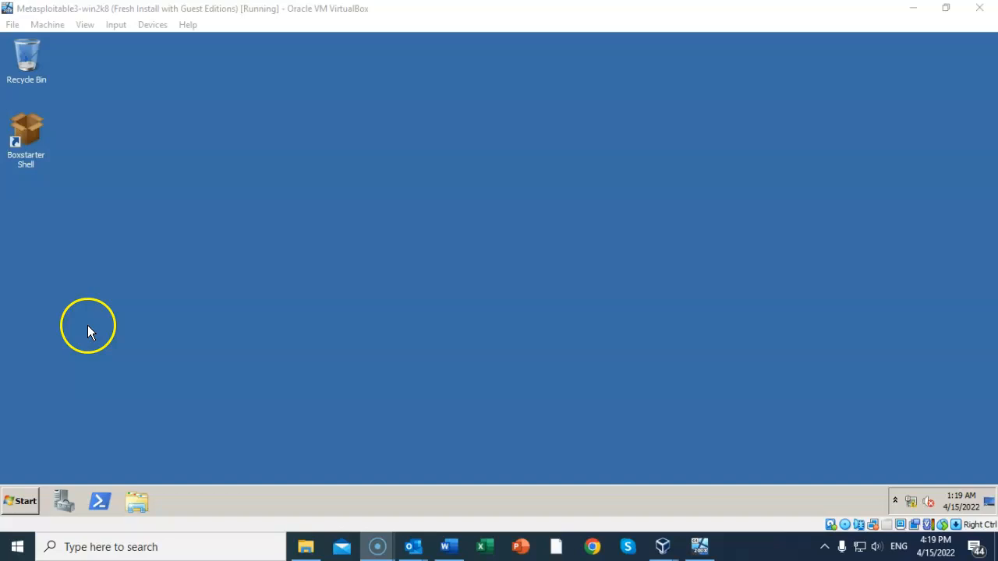
click(153, 25)
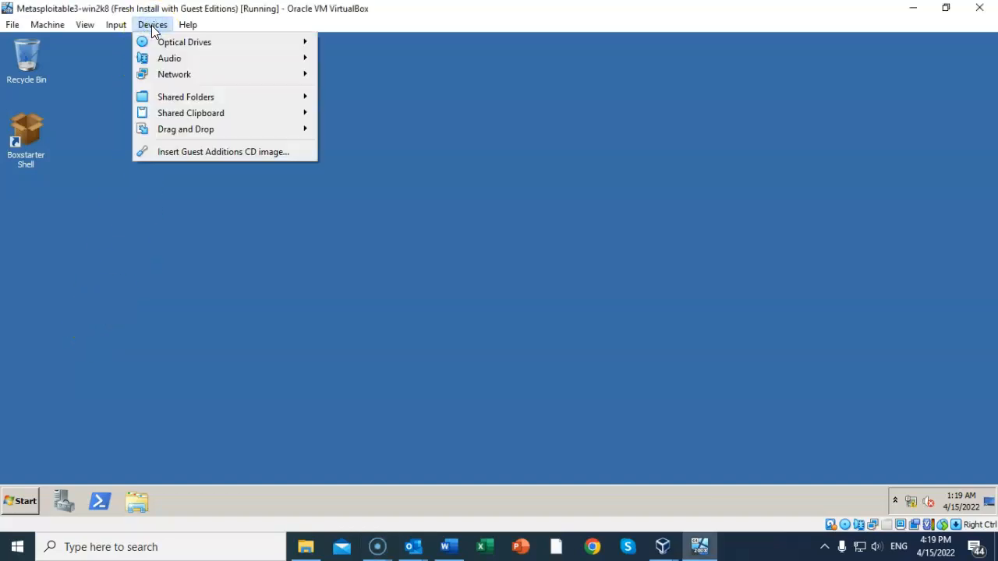
mouse_move(212, 159)
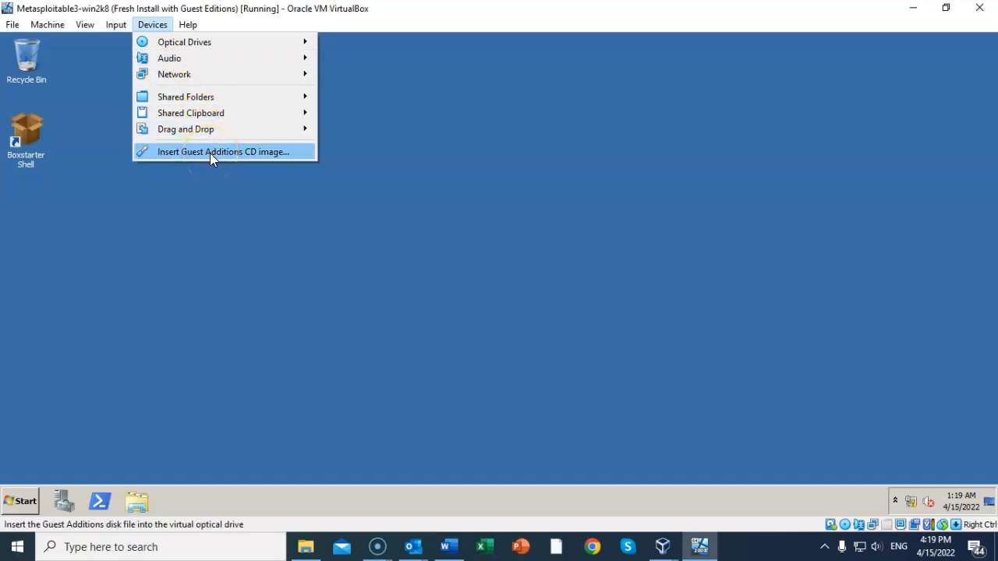
Step: Insert the Guest Additions CD image into the running Windows Server 2008 guest
click(222, 151)
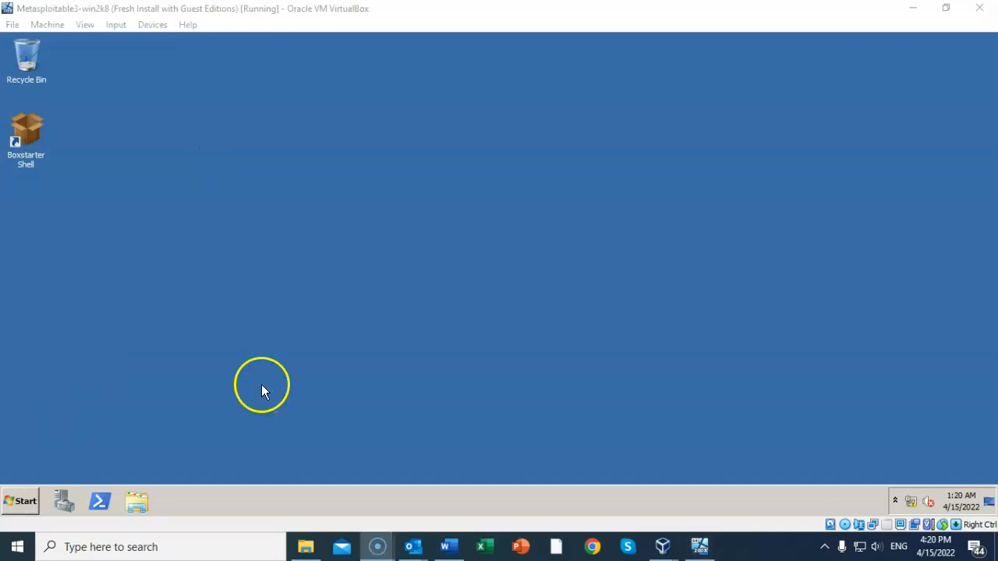
Step: Browse the guest's CD Drive (D:) and launch VBoxWindowsAdditions to start the 6.1.32 setup wizard
click(137, 502)
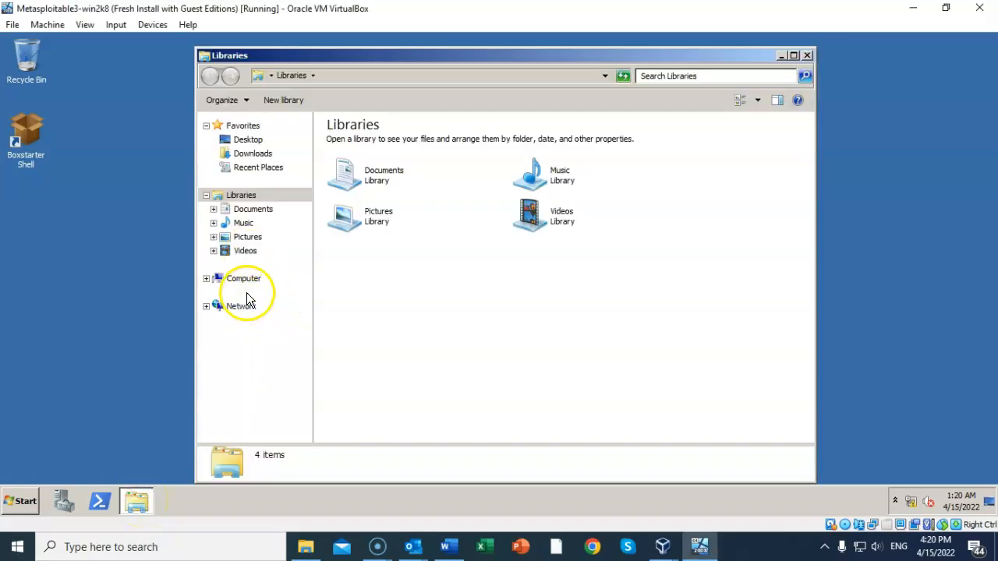
click(243, 278)
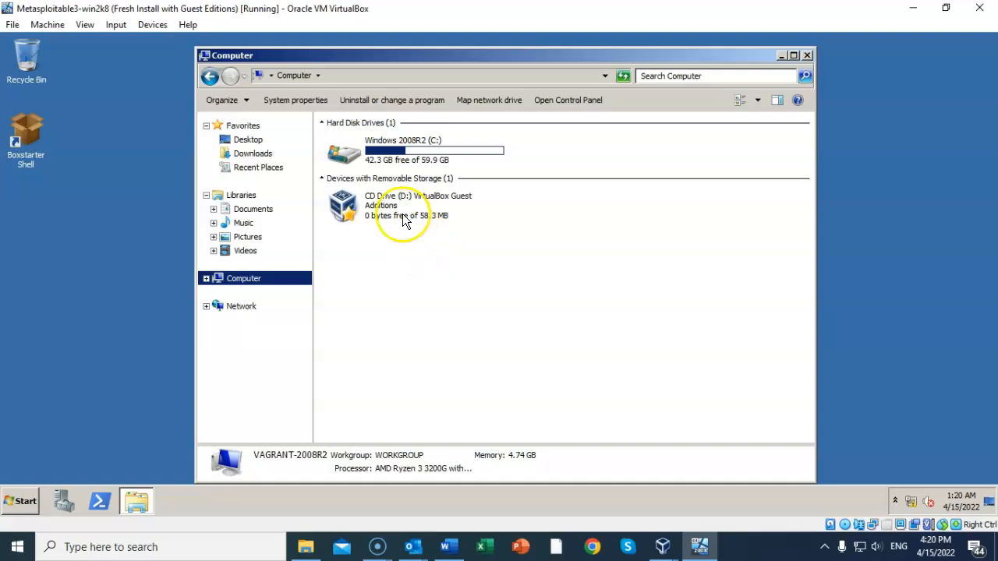
mouse_move(397, 215)
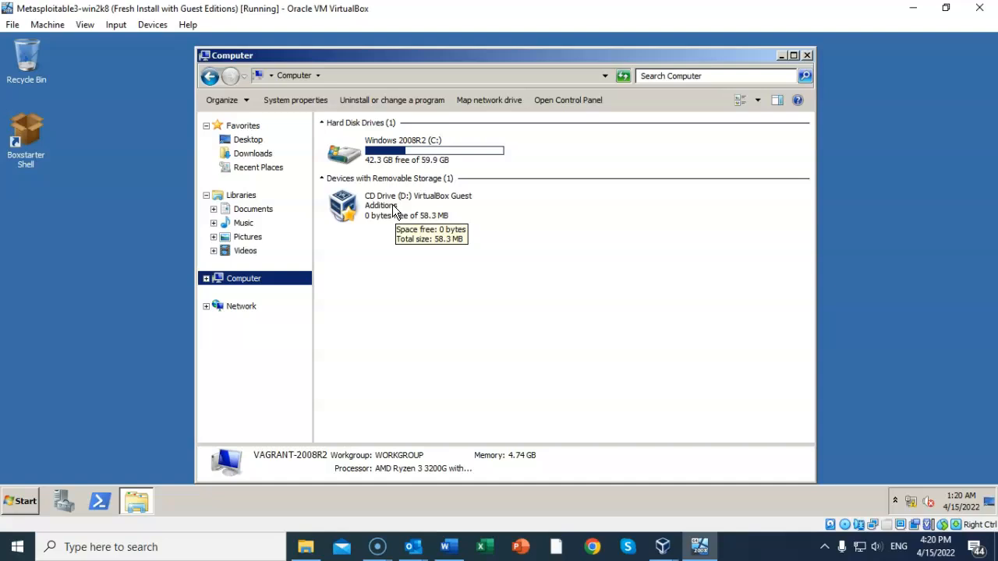
double_click(339, 205)
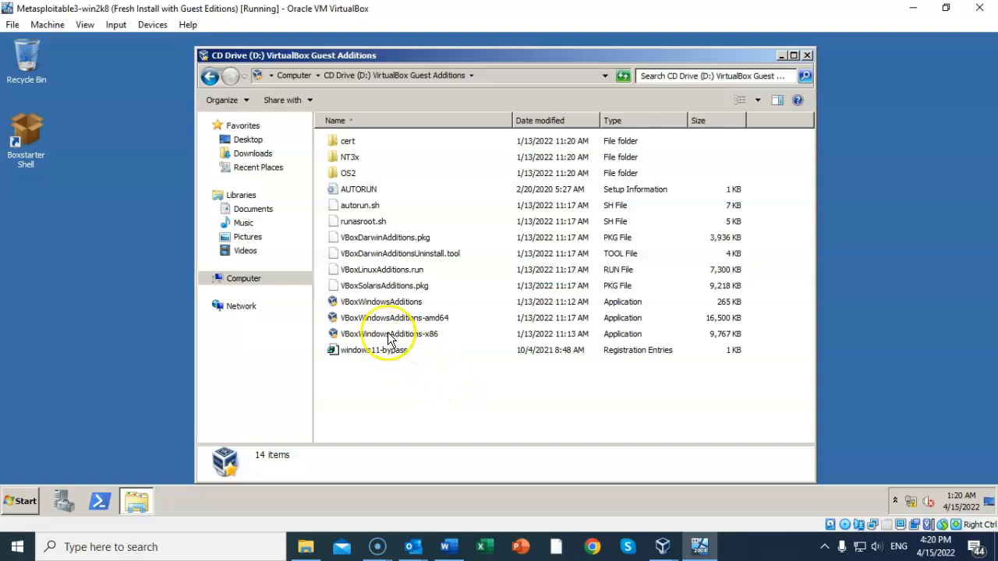
mouse_move(378, 309)
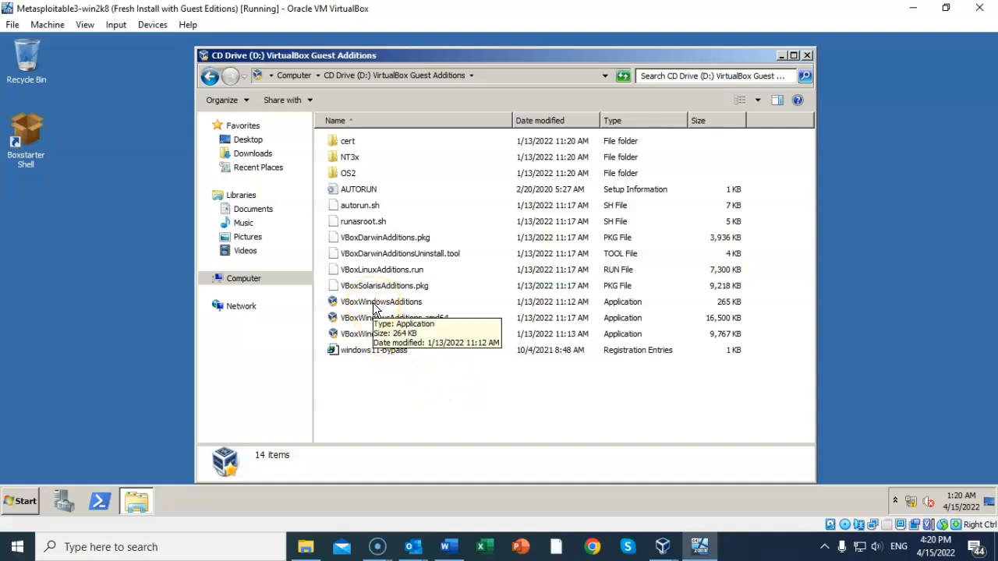
double_click(380, 301)
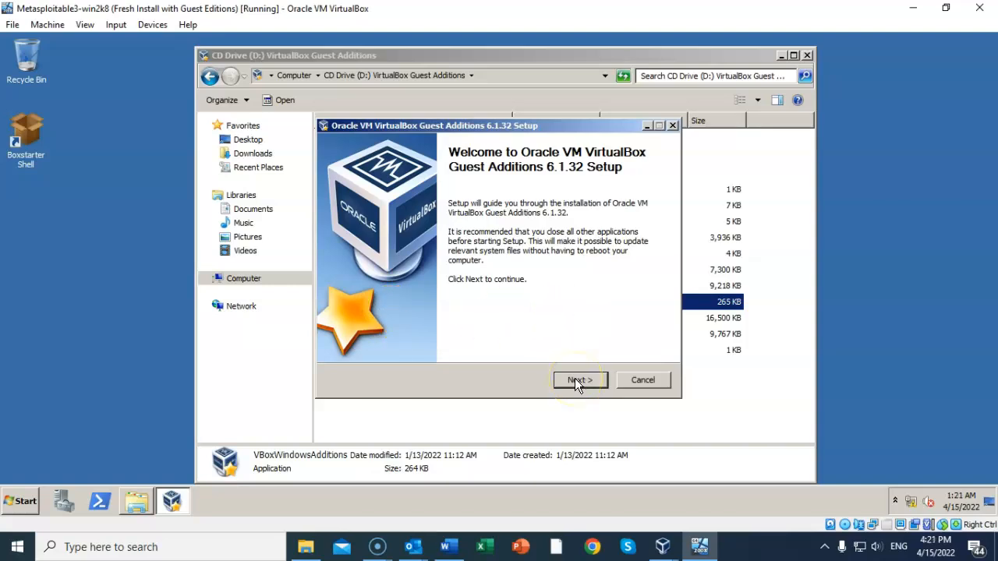
Step: Run Guest Additions setup with the default destination folder and finish with Reboot now
click(580, 381)
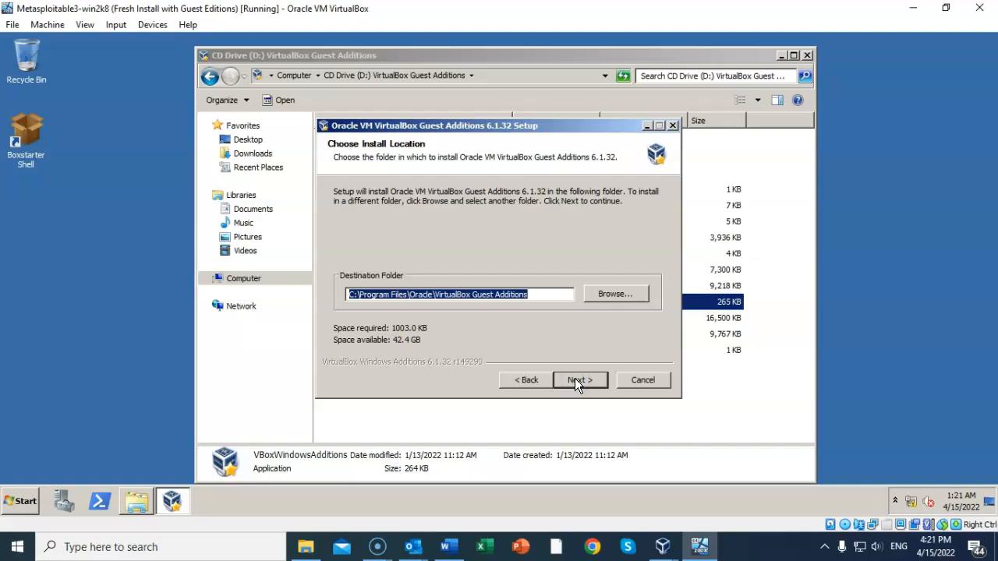
click(576, 381)
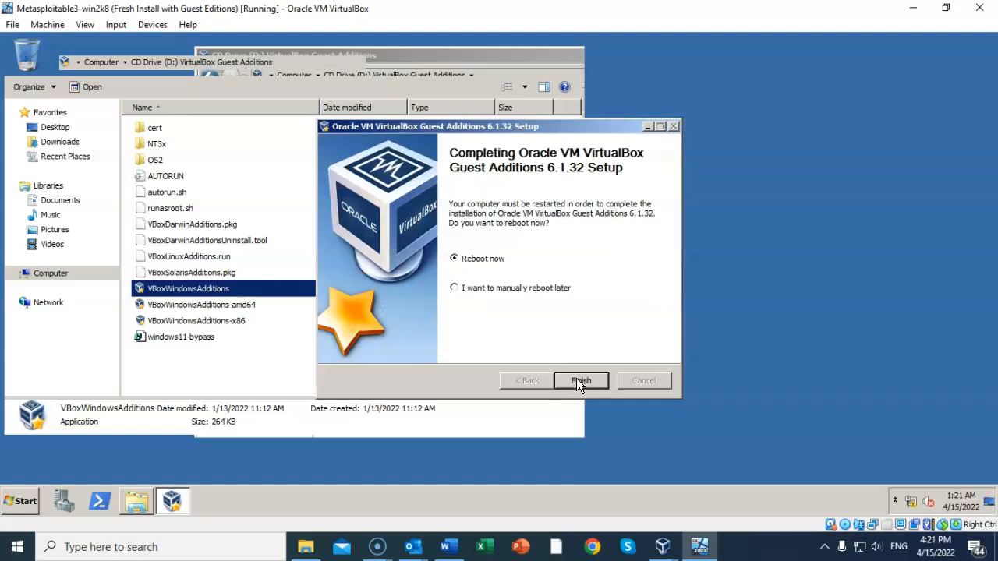
click(580, 381)
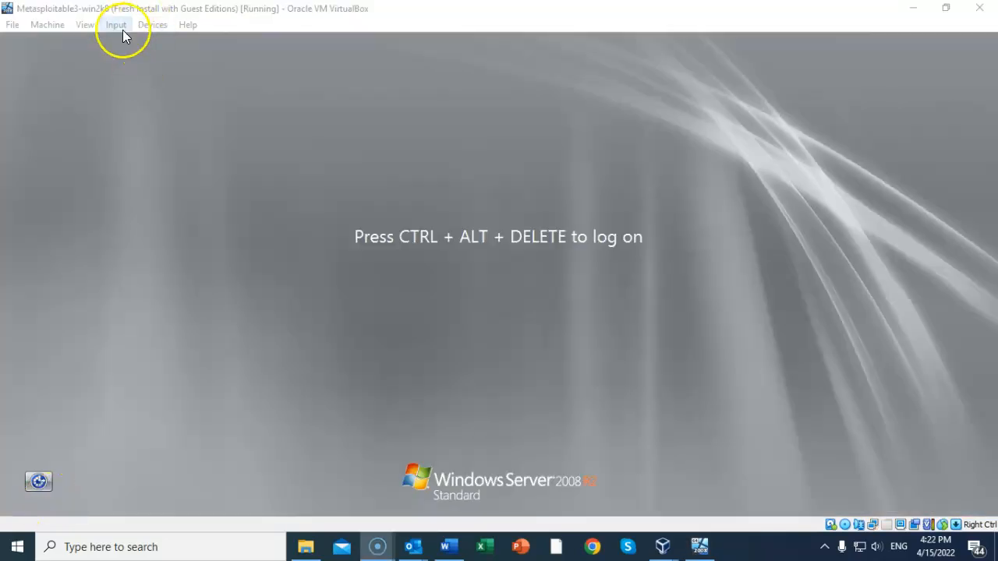
Step: Send Ctrl-Alt-Del to the rebooted guest, log on as Administrator, and bring up the VM's Network settings
click(115, 25)
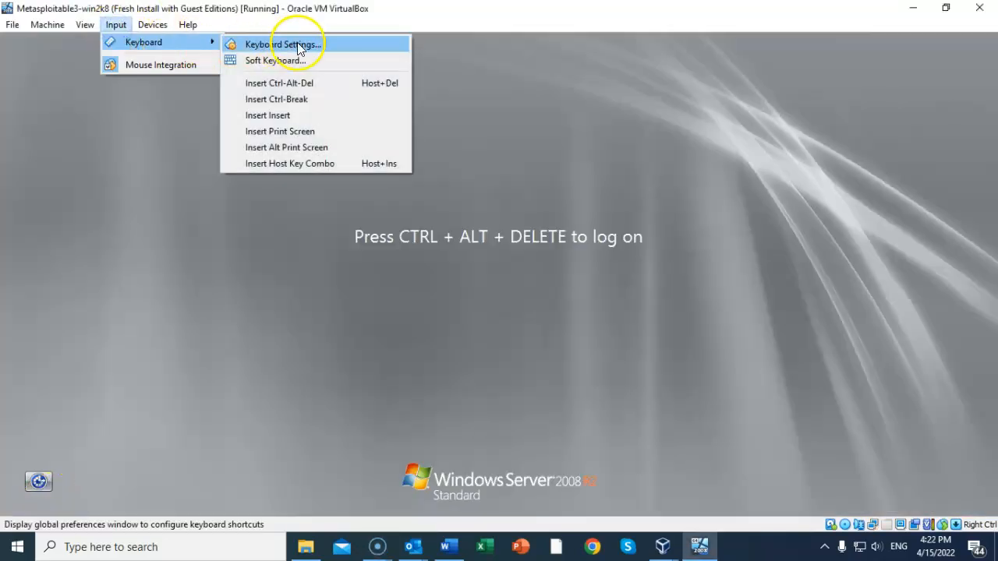
mouse_move(294, 83)
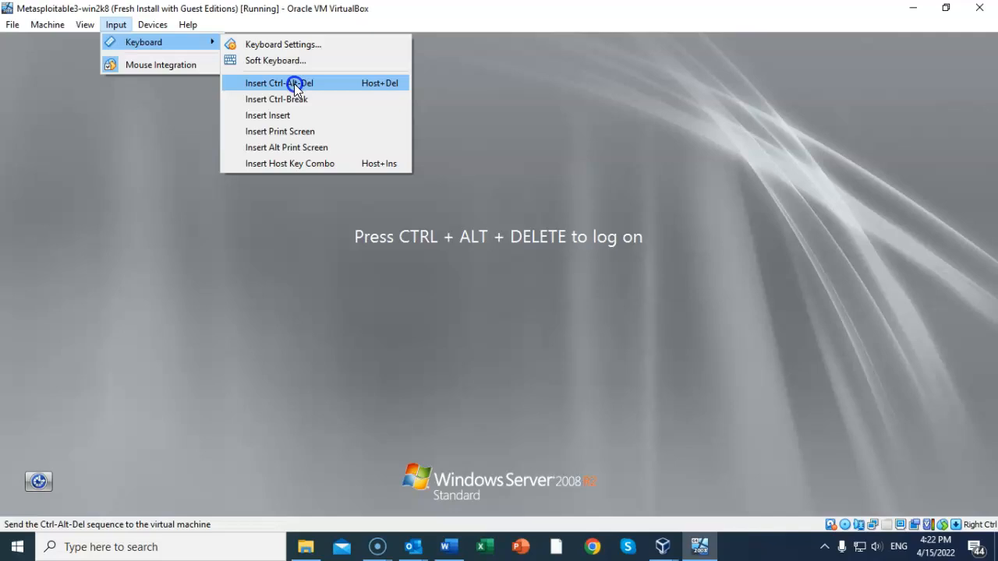
click(294, 82)
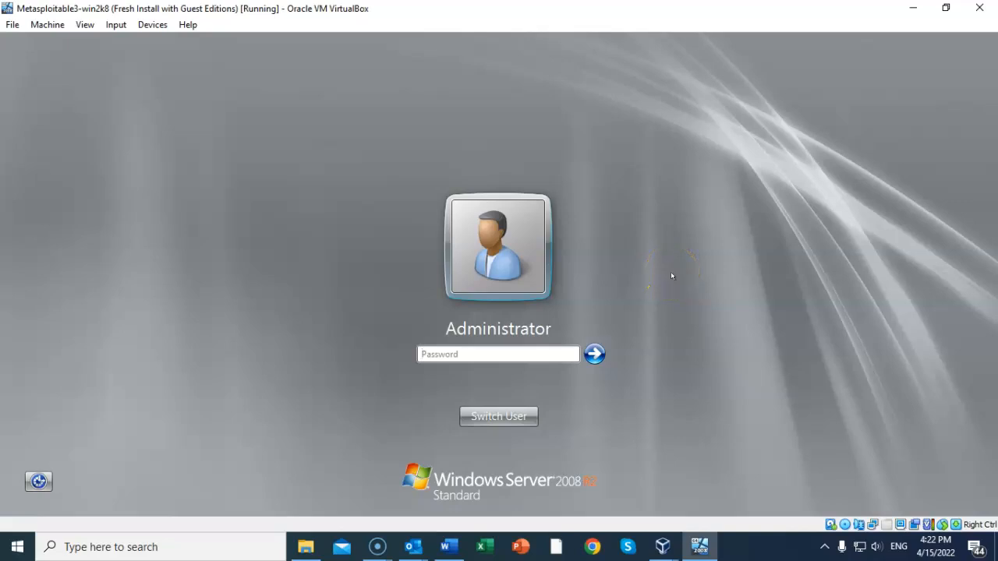
click(592, 353)
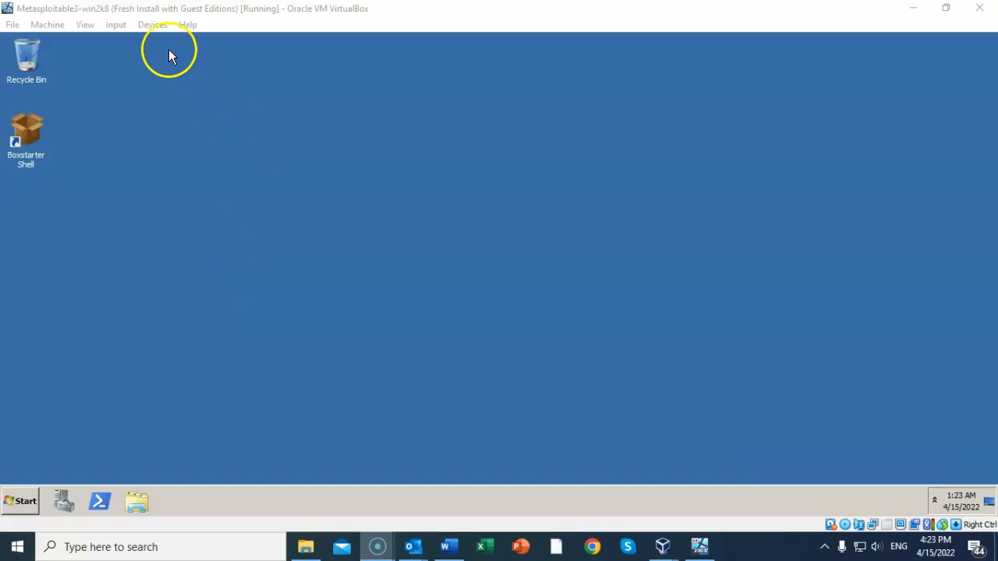
click(165, 25)
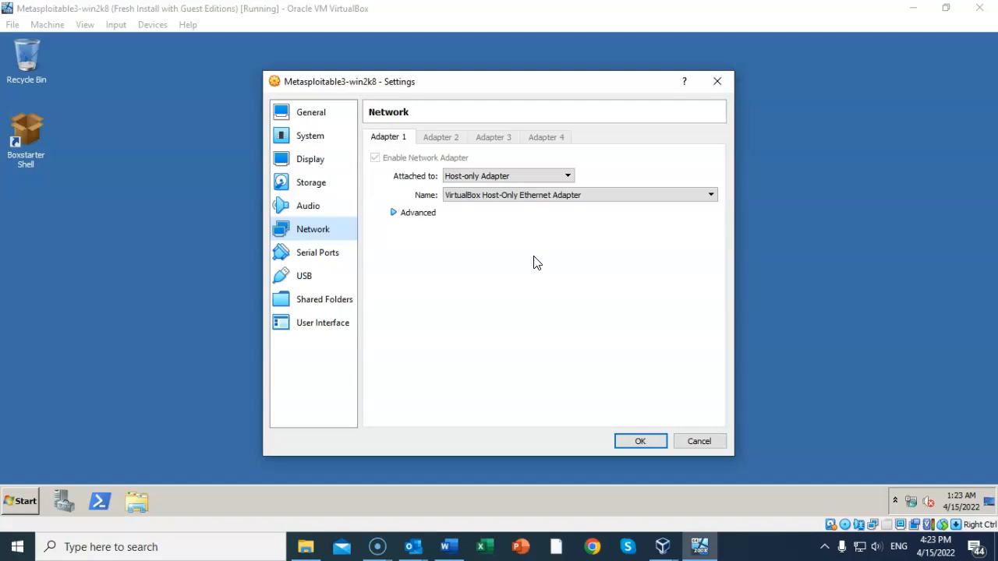
Step: Keep Adapter 1 on the VirtualBox Host-Only Ethernet Adapter and confirm with OK
click(639, 439)
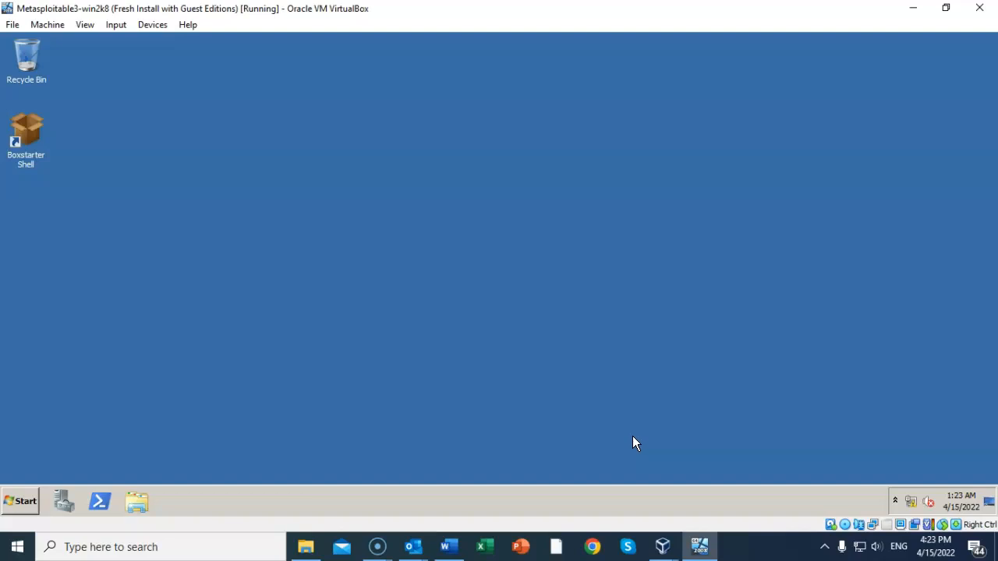
Step: Take a snapshot named 'w2k8 with guest editions and new trial period'
click(50, 25)
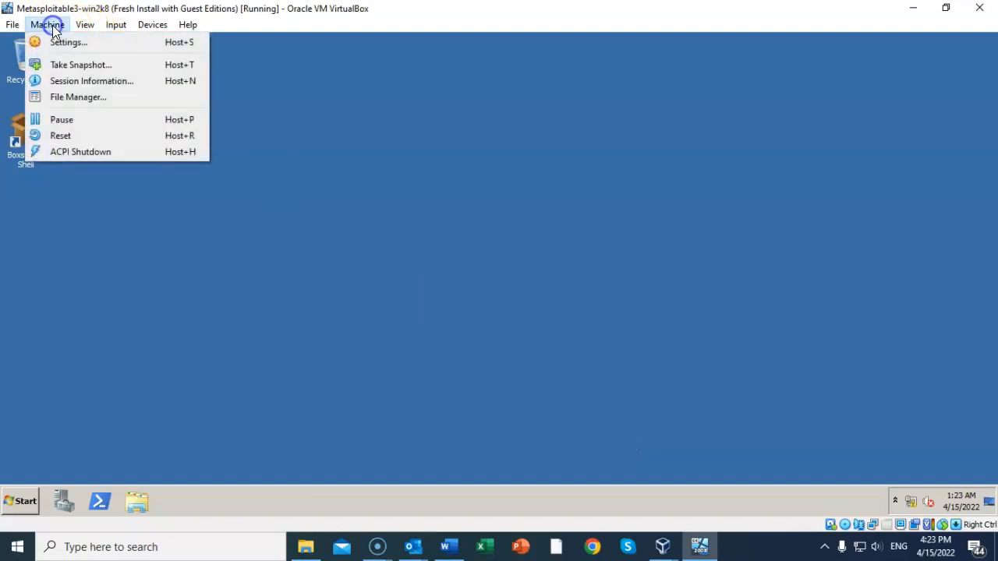
mouse_move(100, 68)
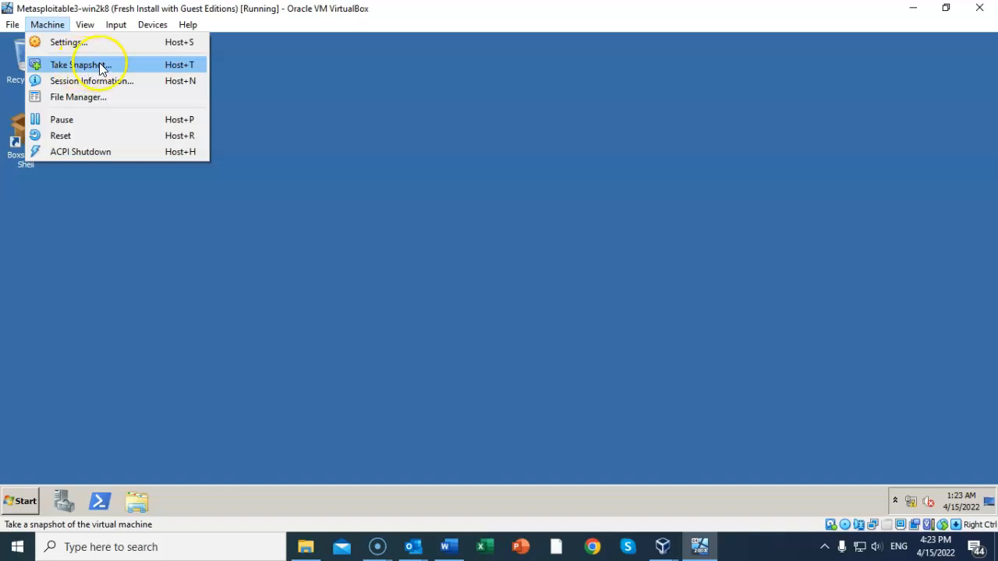
click(75, 63)
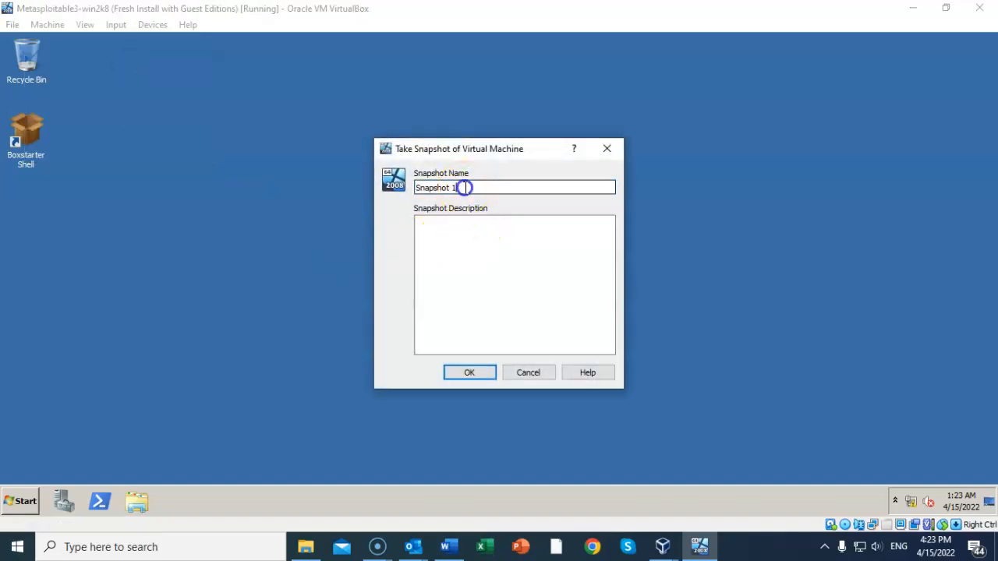
text(w2k8 with guest editions and new trial period)
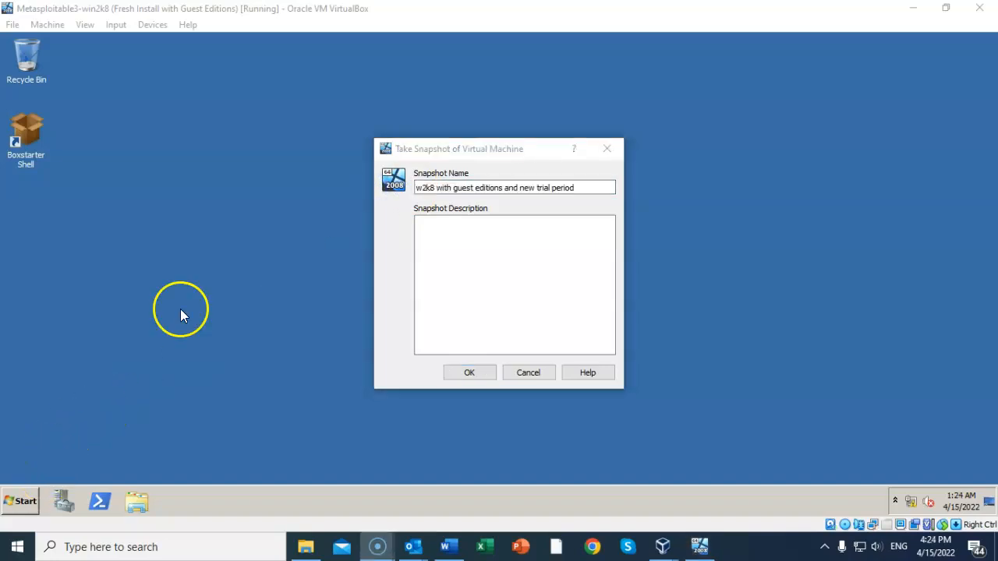
mouse_move(184, 315)
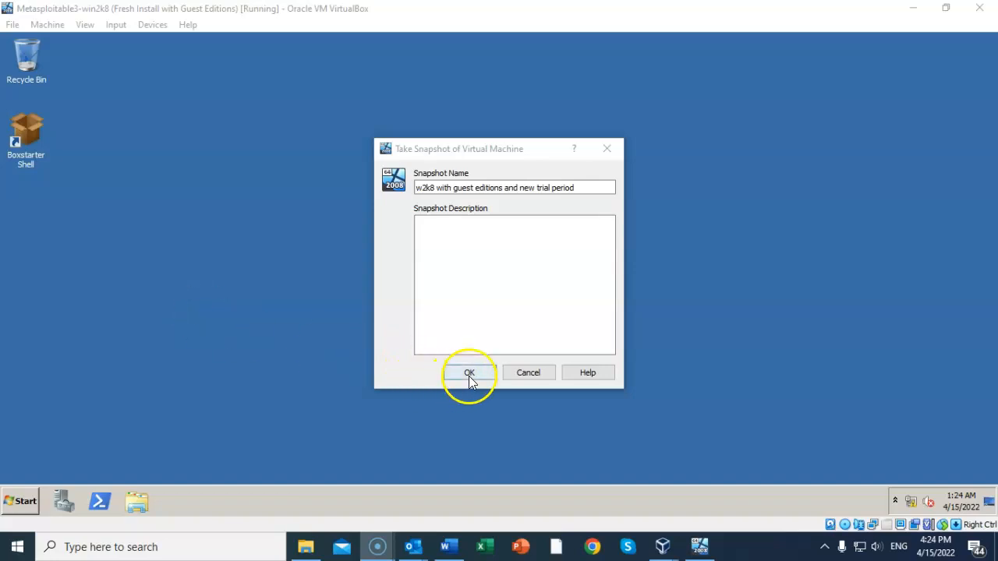
click(469, 373)
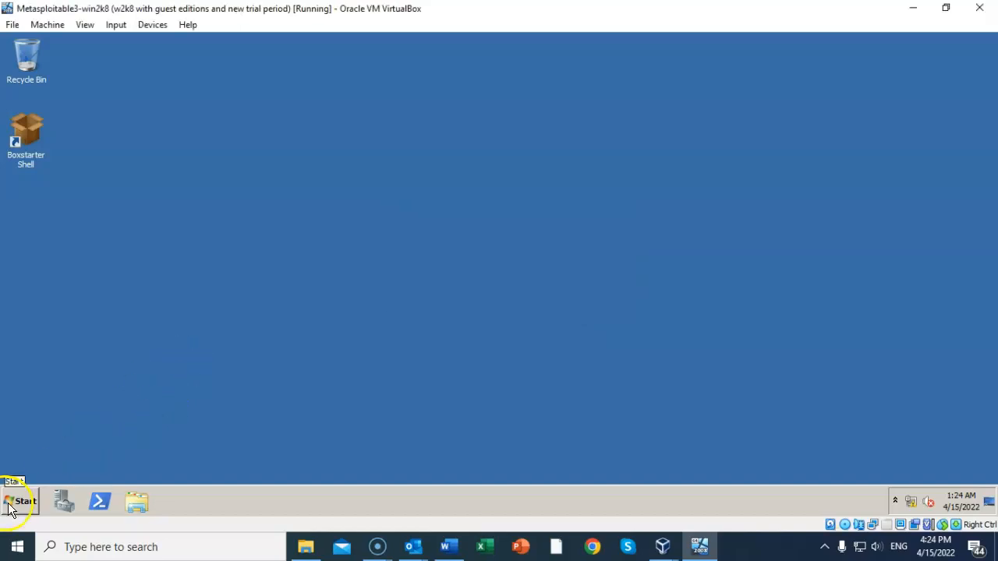
Step: Run ipconfig in a widened guest Command Prompt to reveal IPv4 address 192.168.56.103
click(22, 502)
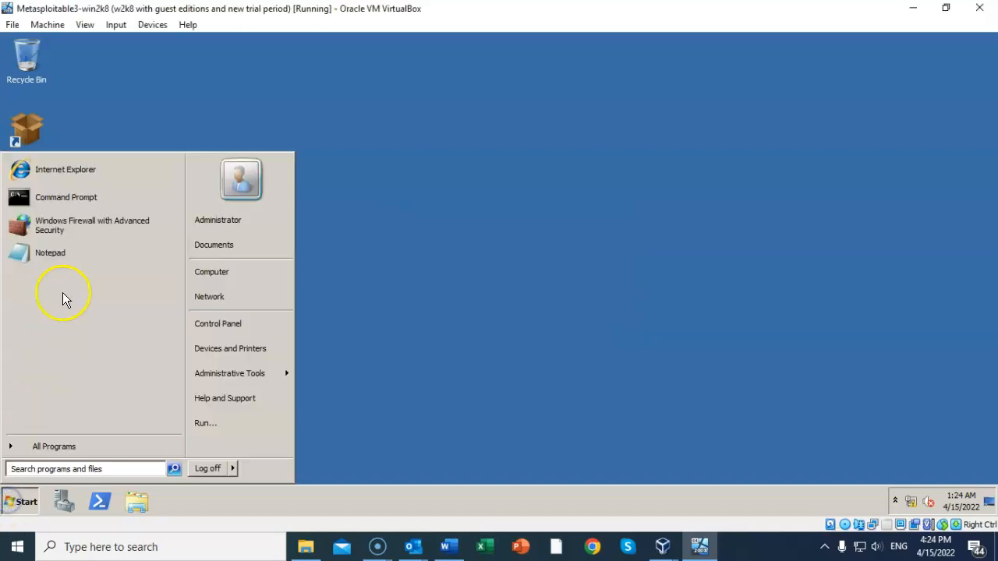
mouse_move(72, 196)
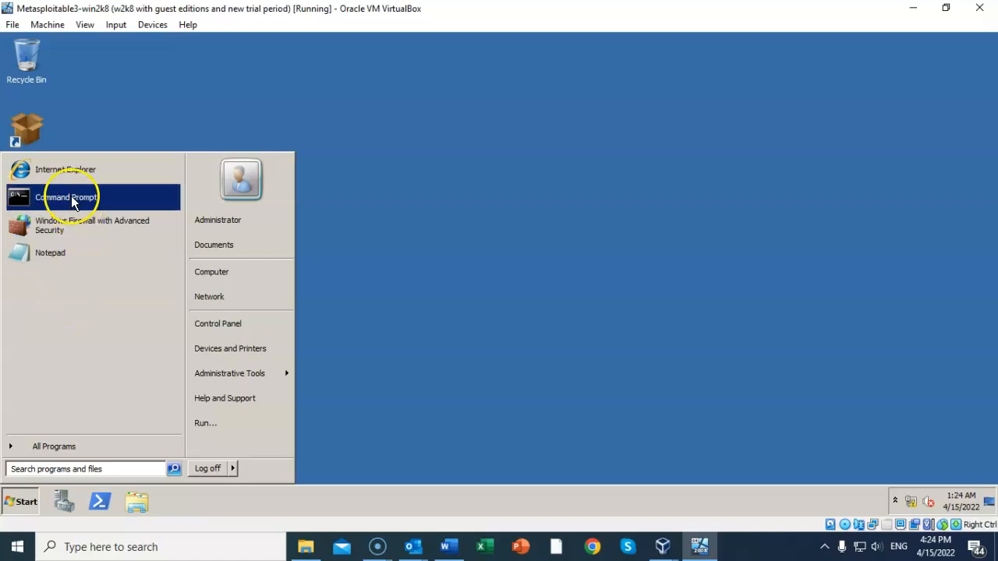
click(65, 196)
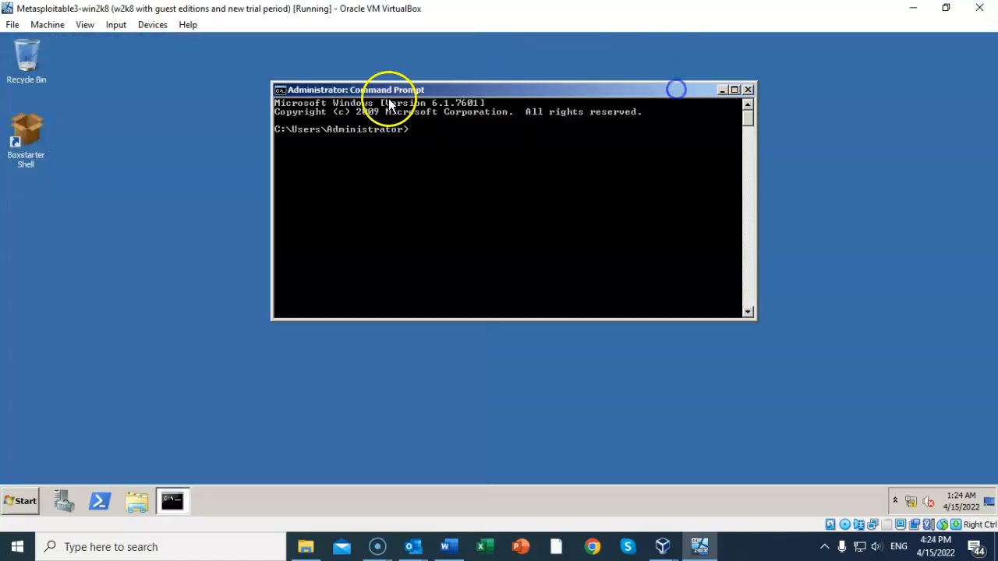
right_click(387, 88)
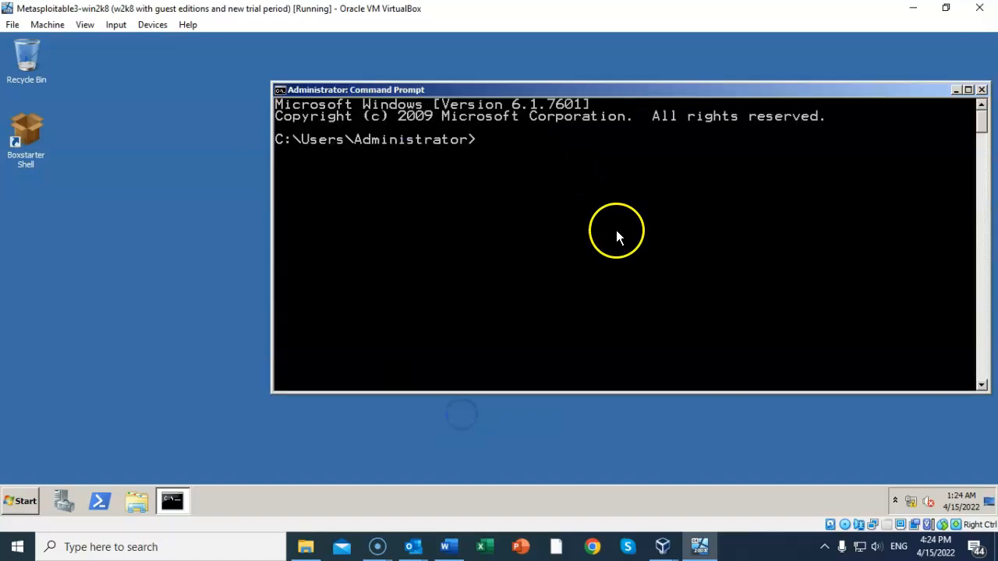
mouse_move(634, 233)
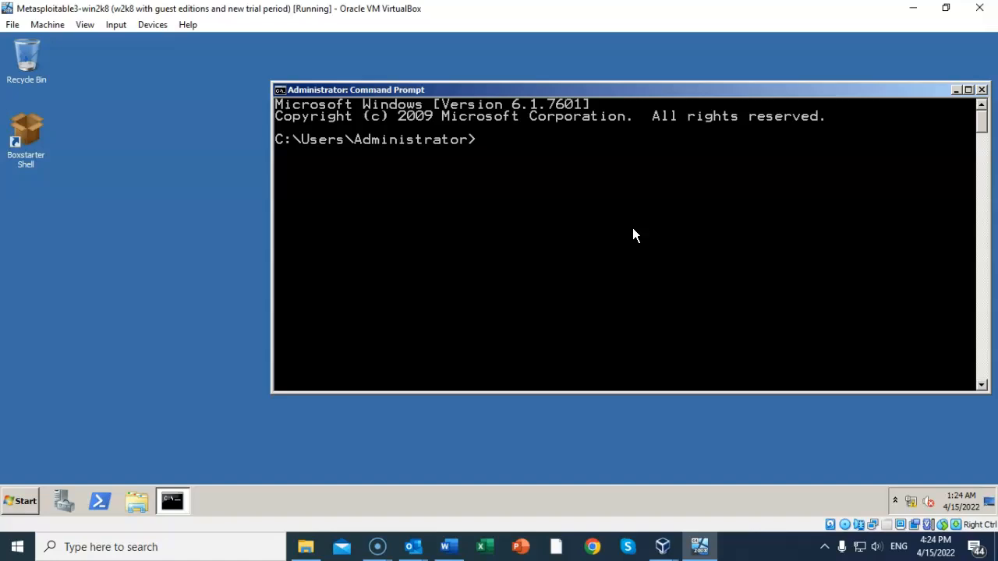
text(ipconfig)
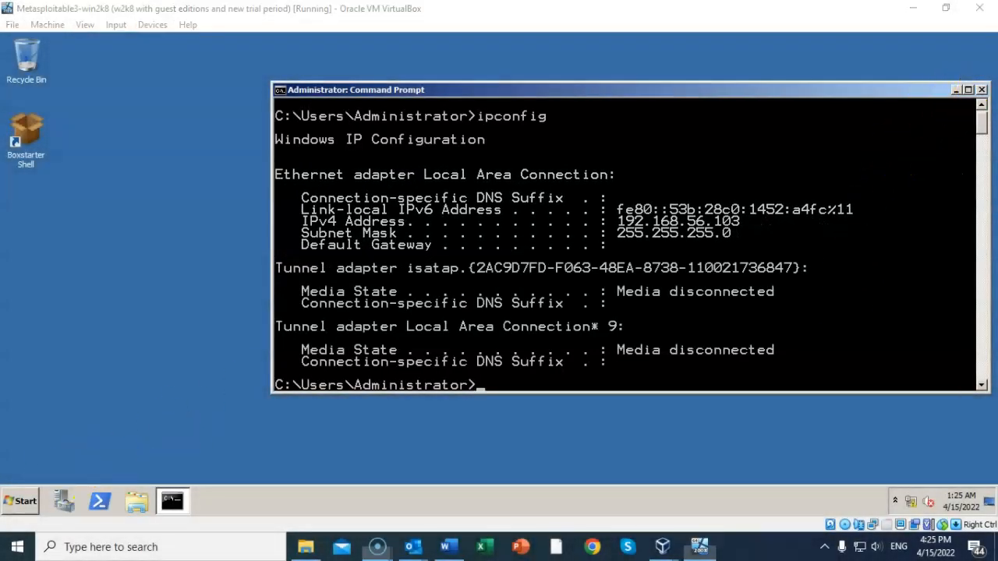
mouse_move(467, 430)
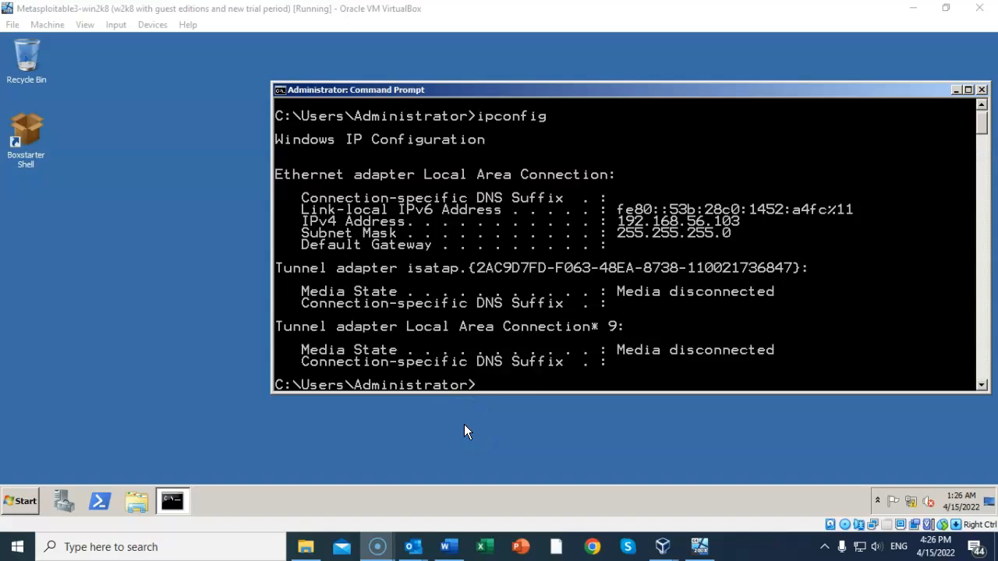